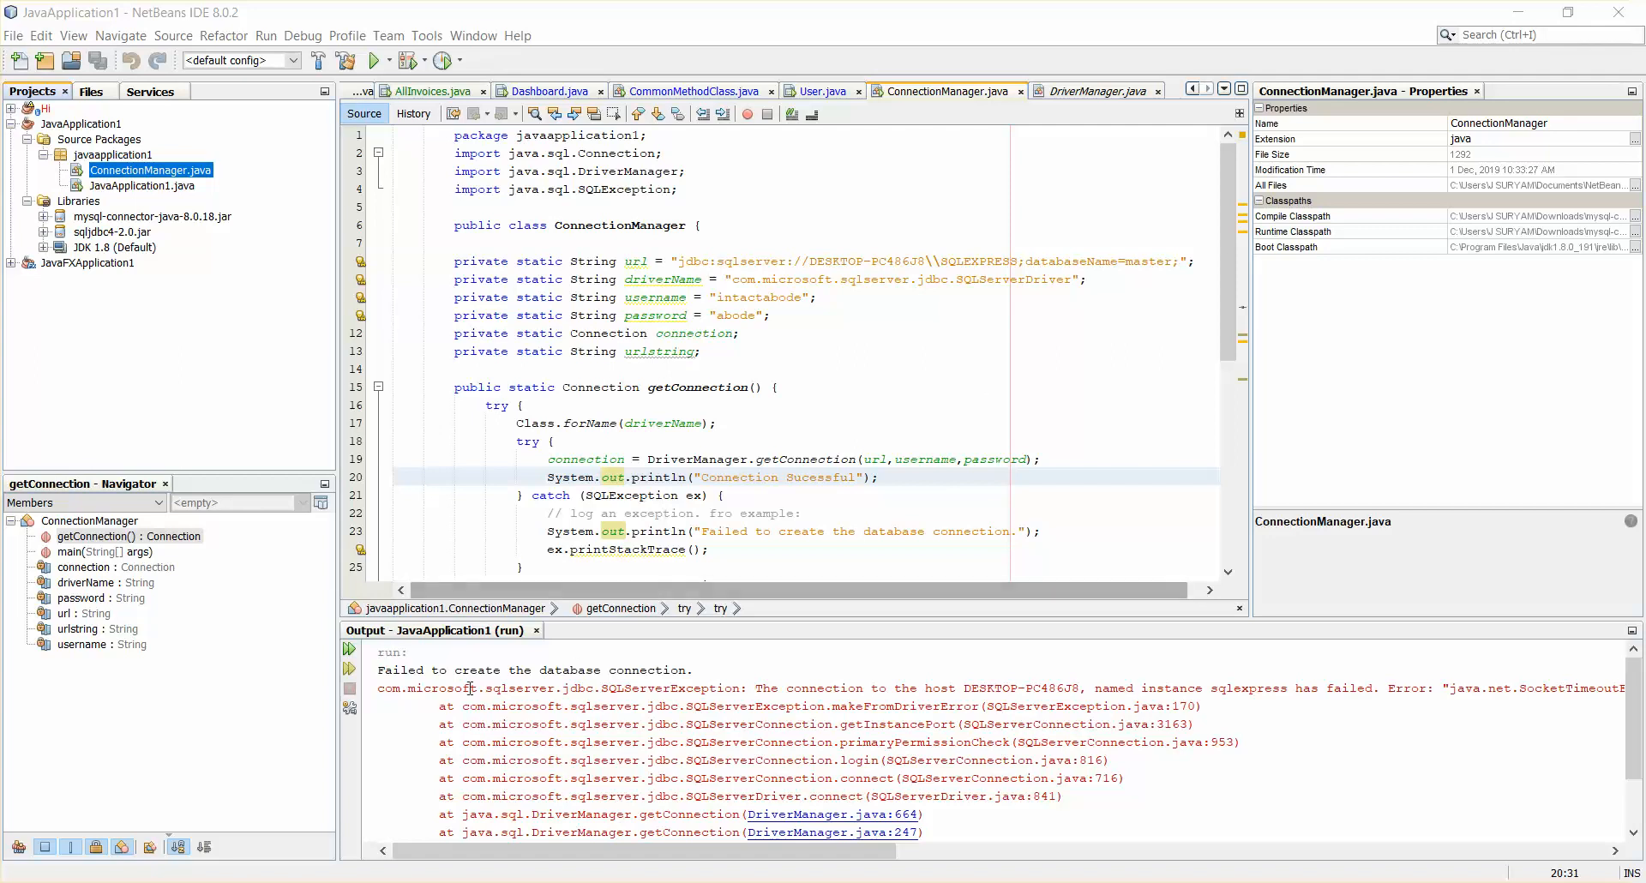
{"action": "mouse_move", "coordinate": [629, 381]}
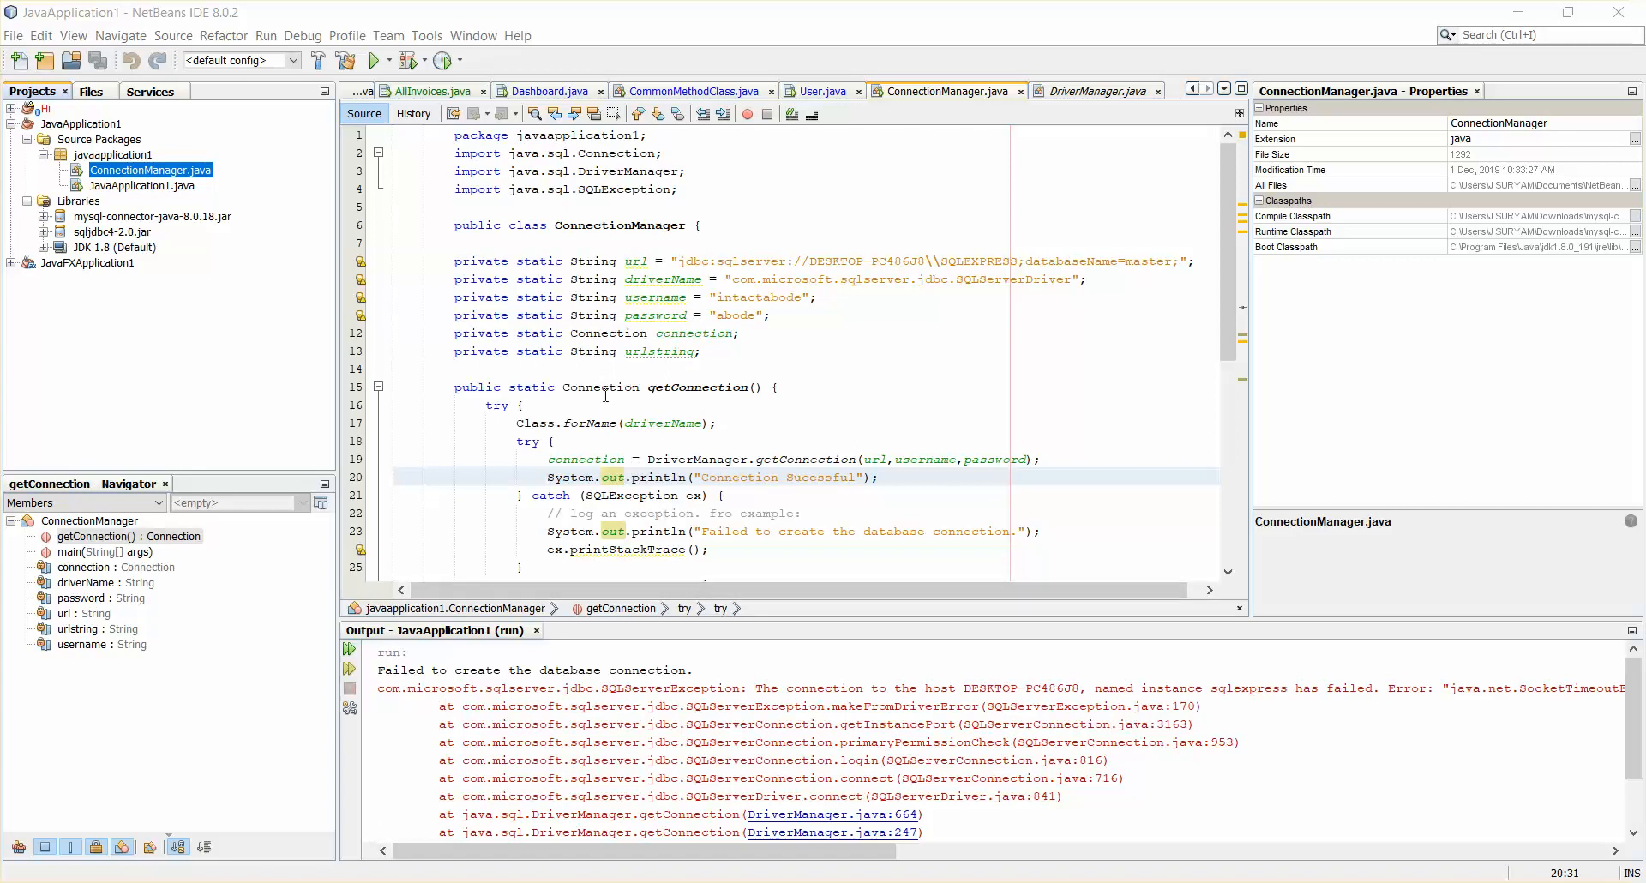
{"action": "mouse_move", "coordinate": [478, 691]}
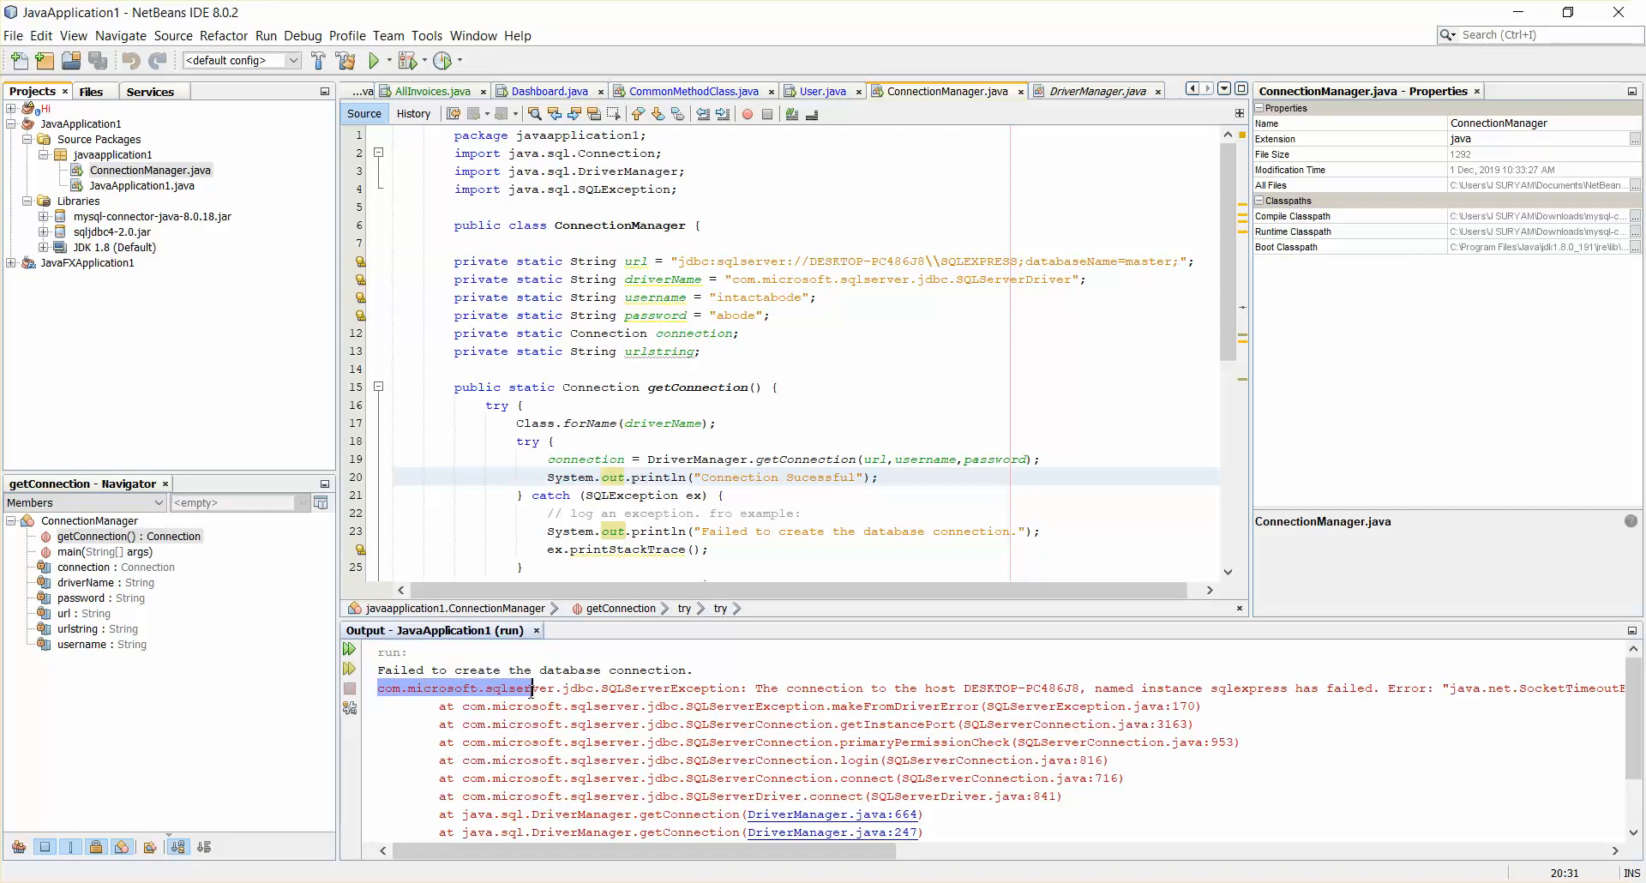
Step: Select and copy the sqlexpress receive-timeout connection error from the Output window
{"action": "left_click_drag", "start_coordinate": [529, 689], "coordinate": [672, 689]}
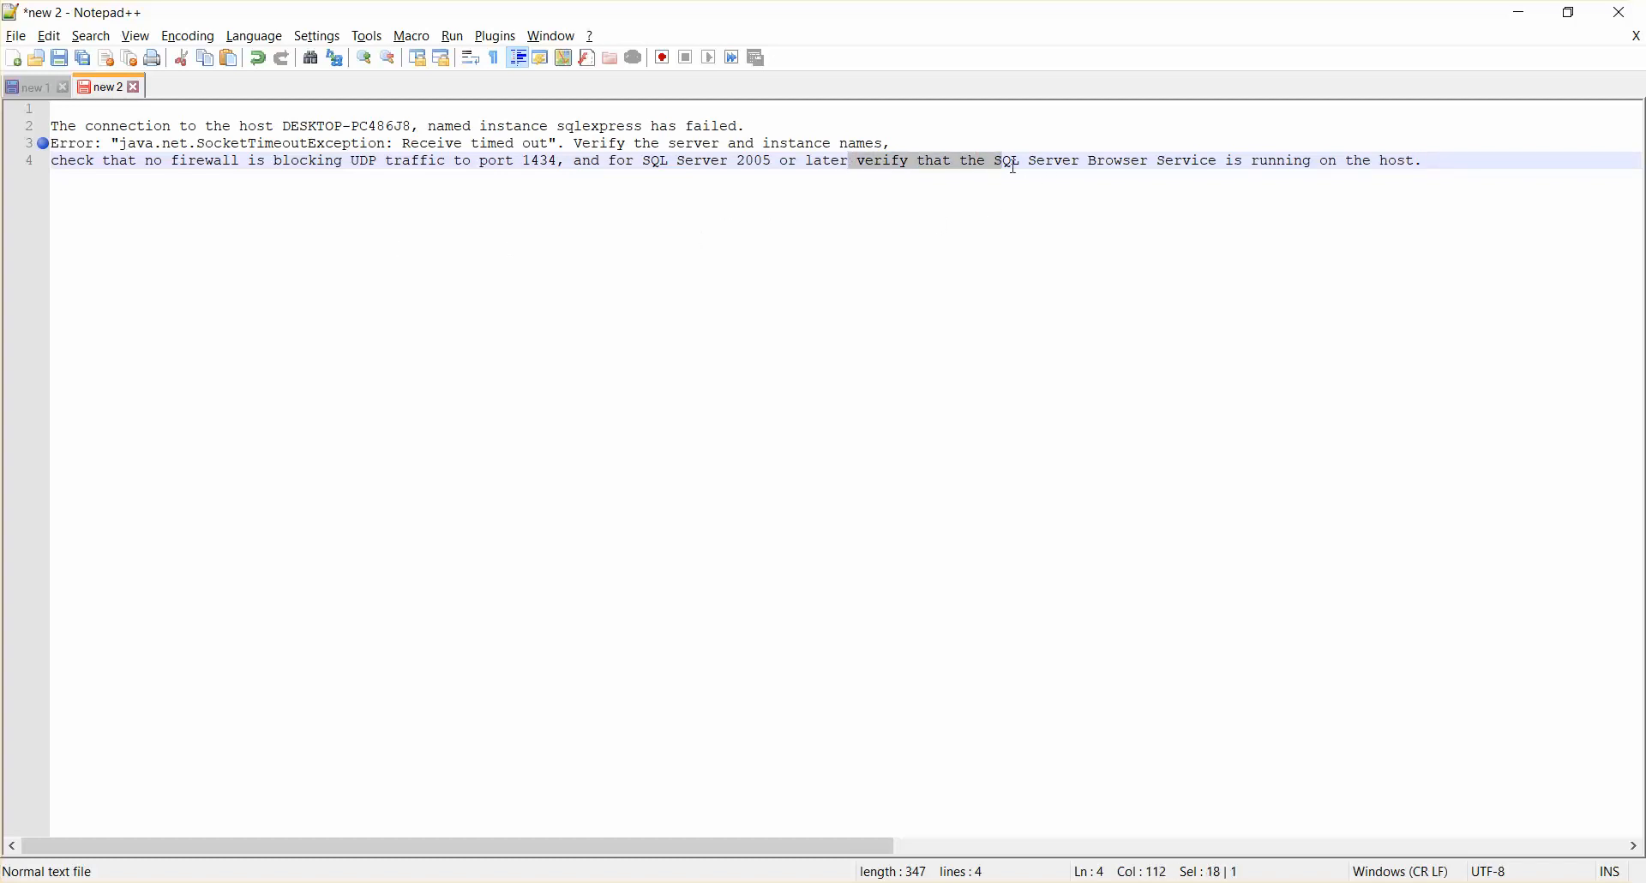
Step: Highlight the pasted error's advice that the SQL Server Browser Service must be running
{"action": "left_click_drag", "start_coordinate": [1013, 159], "coordinate": [1222, 160]}
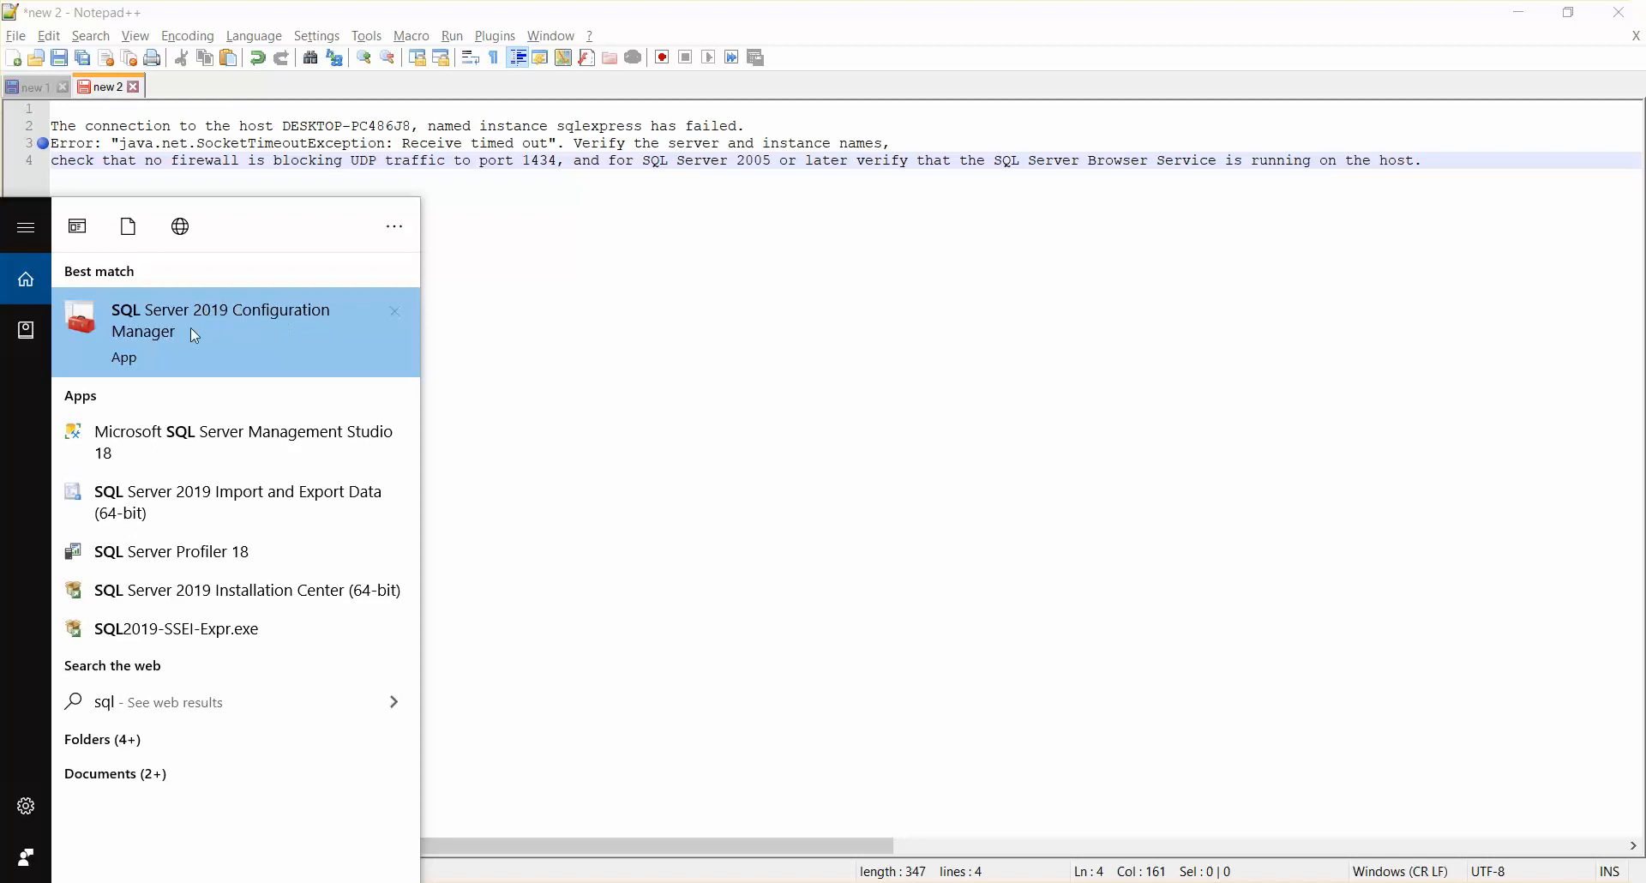
Step: Launch SQL Server Configuration Manager and select the stopped SQL Server Browser service
{"action": "left_click", "coordinate": [247, 340]}
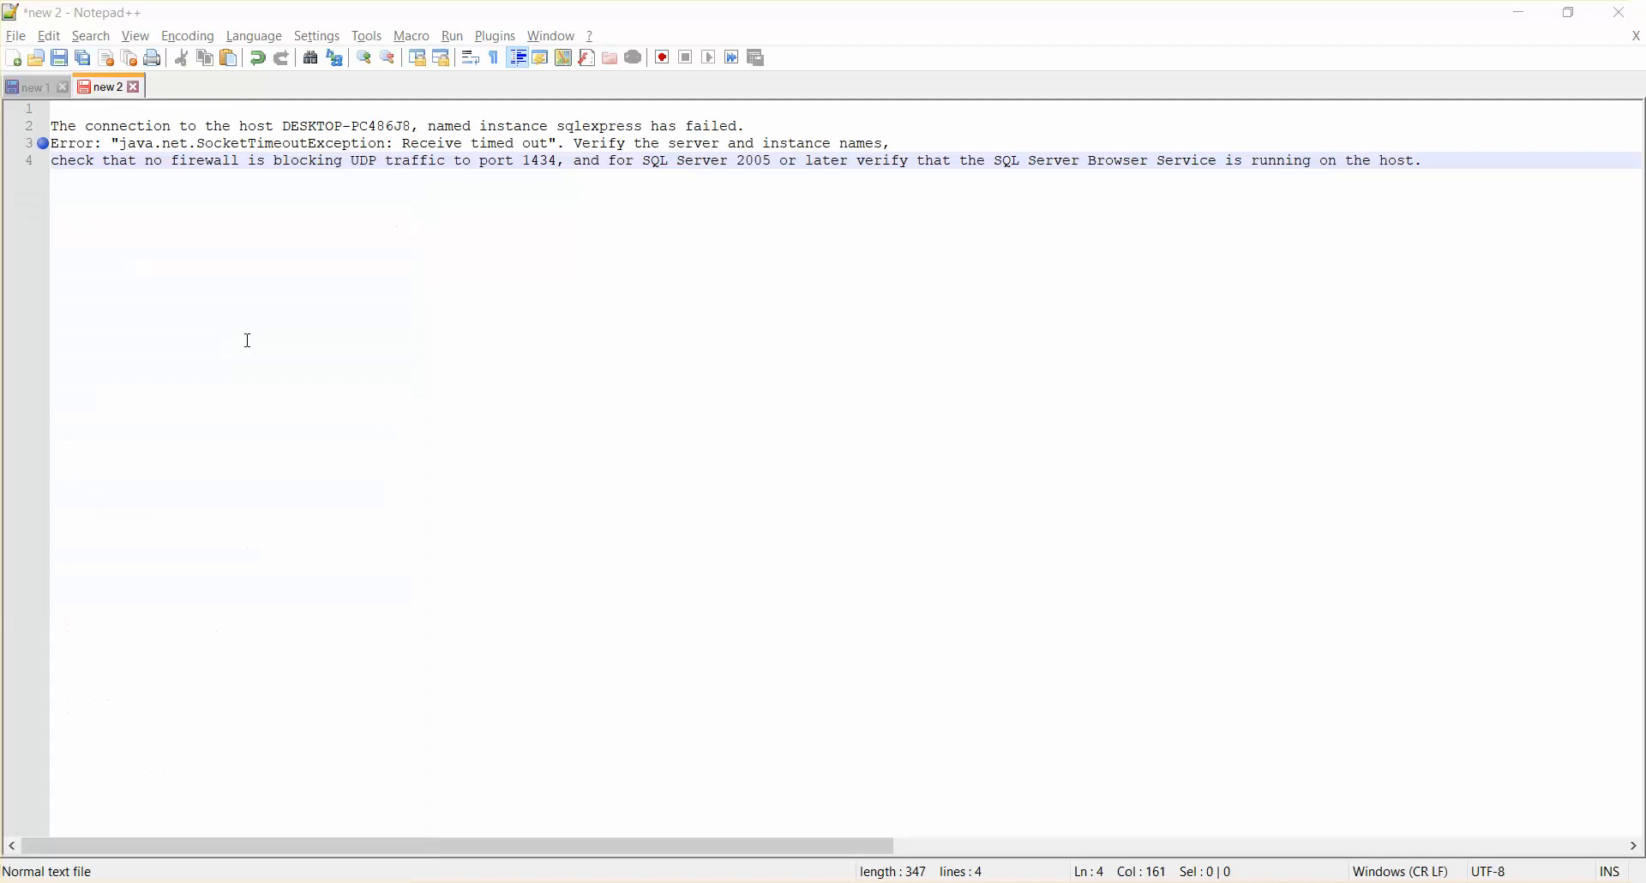
{"action": "mouse_move", "coordinate": [627, 369]}
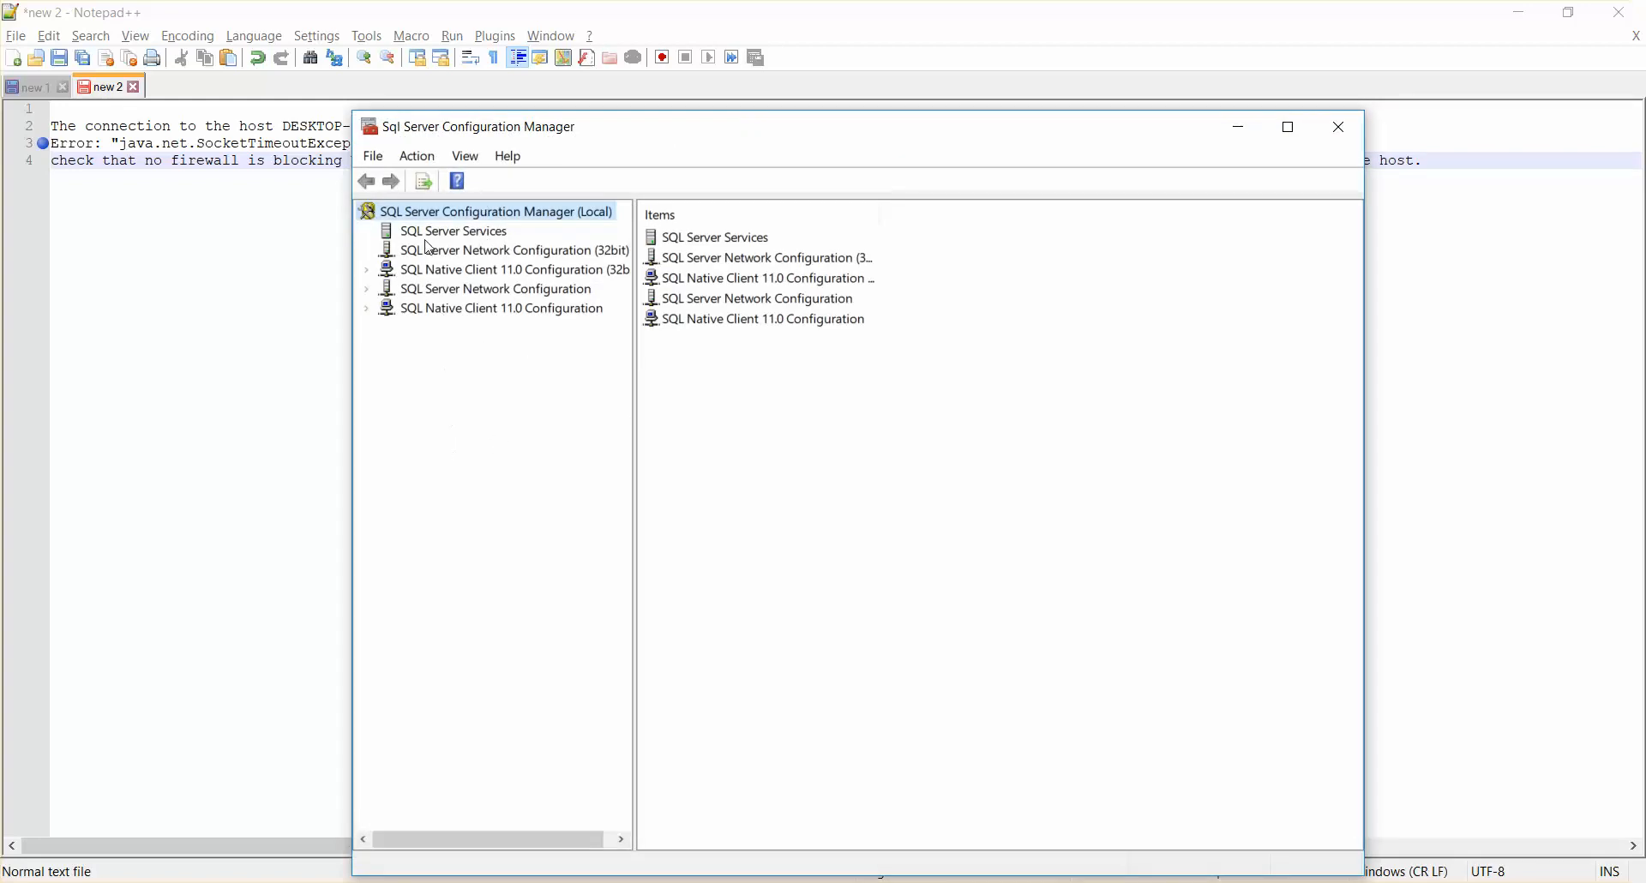
{"action": "left_click_drag", "start_coordinate": [478, 125], "coordinate": [475, 273]}
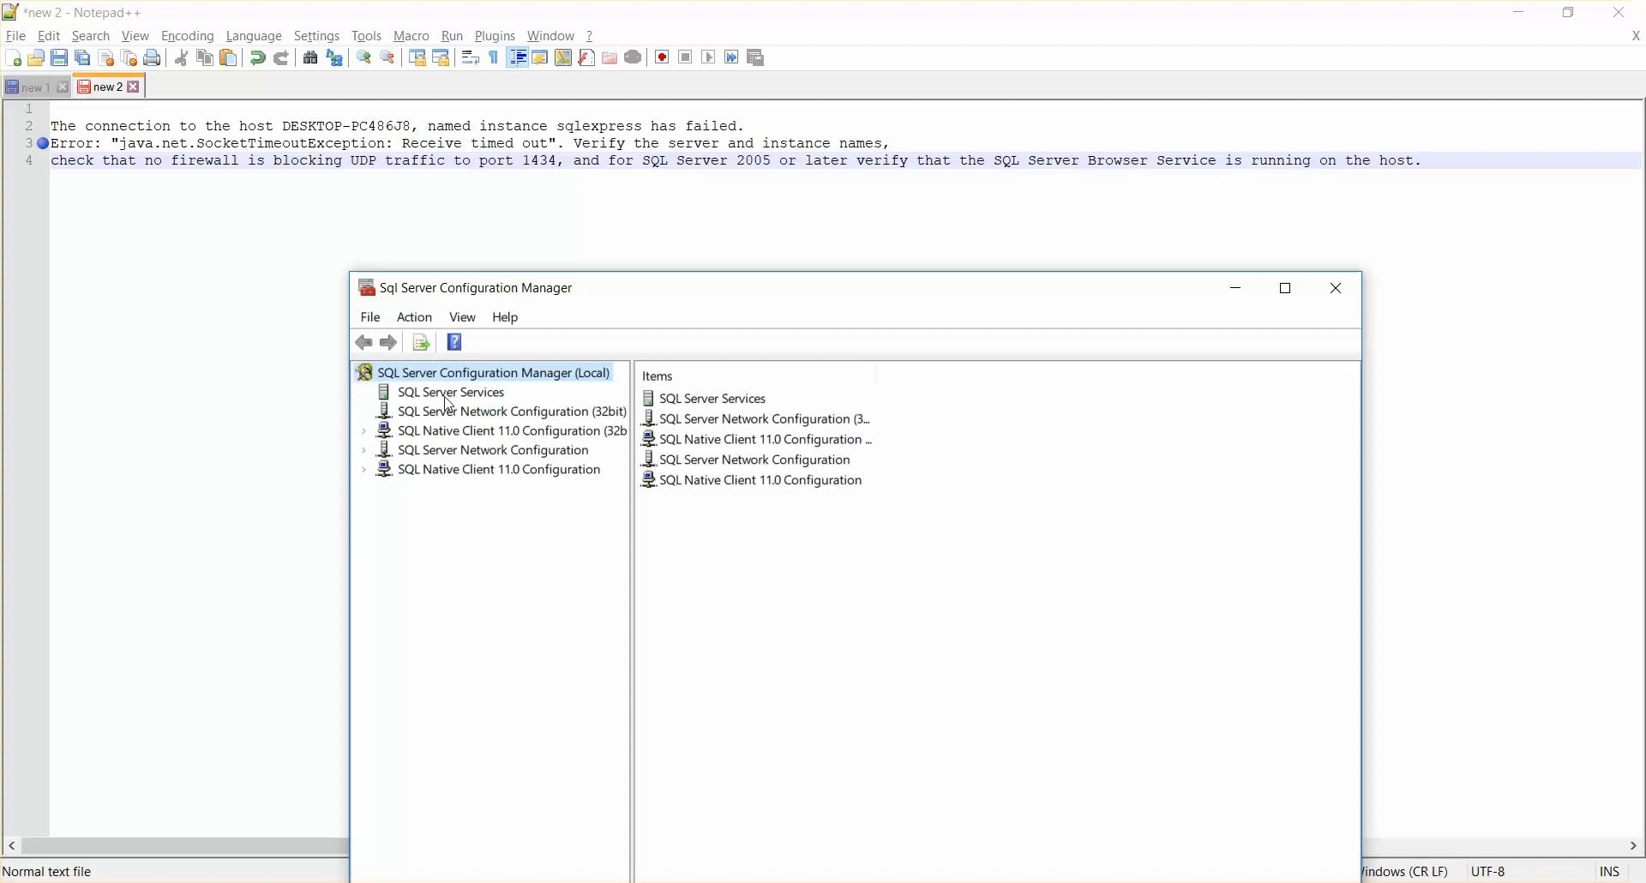
{"action": "left_click", "coordinate": [451, 390]}
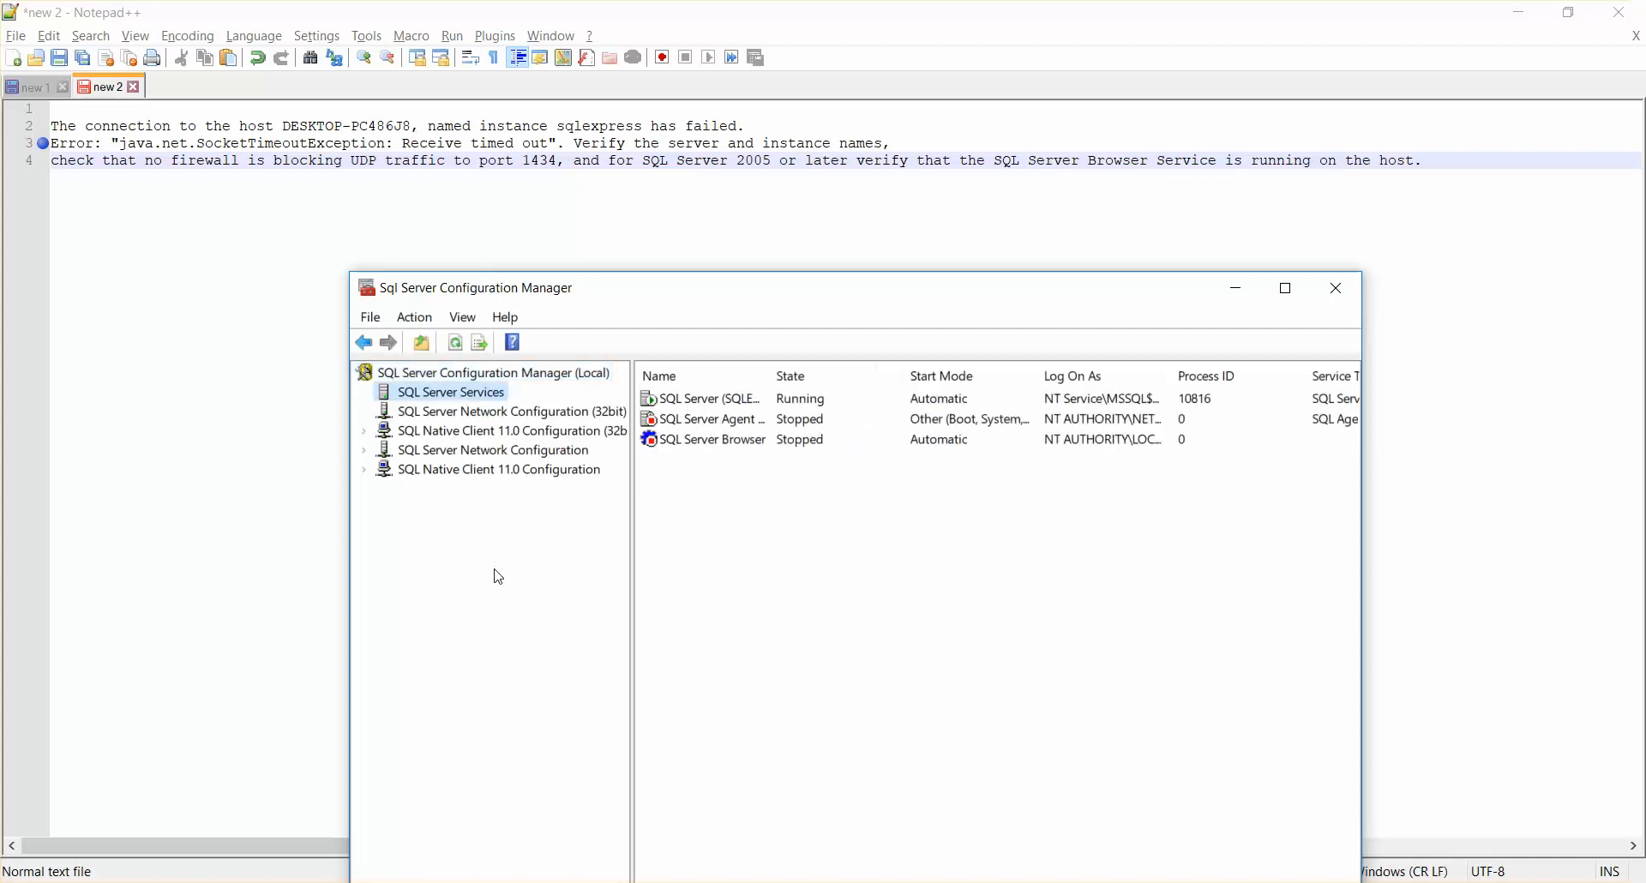
{"action": "left_click", "coordinate": [712, 439]}
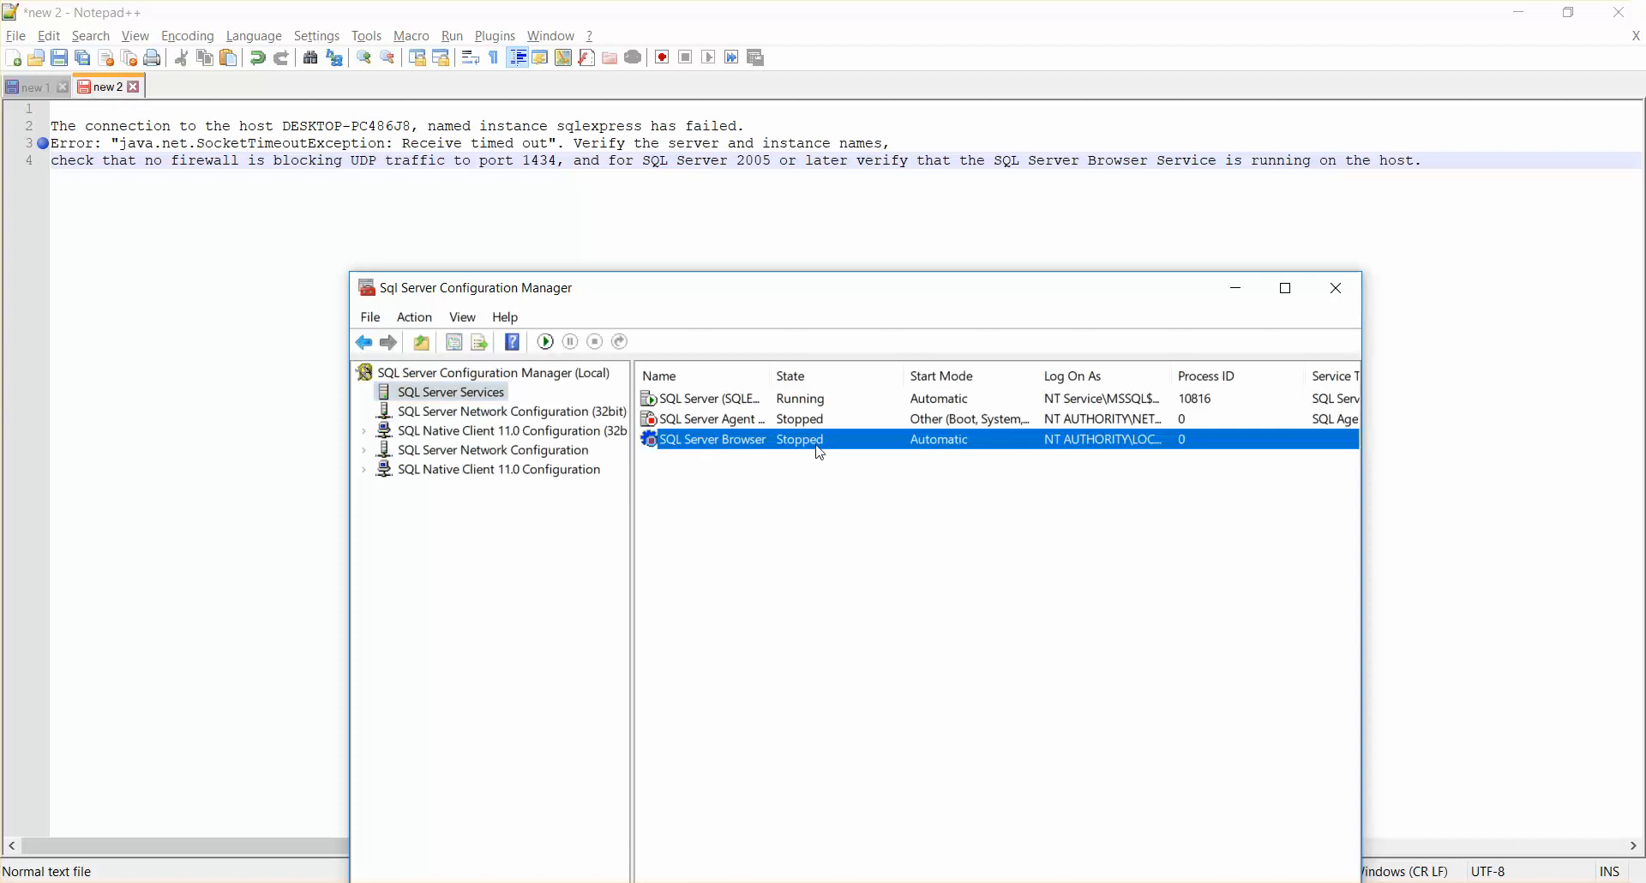
{"action": "mouse_move", "coordinate": [783, 451]}
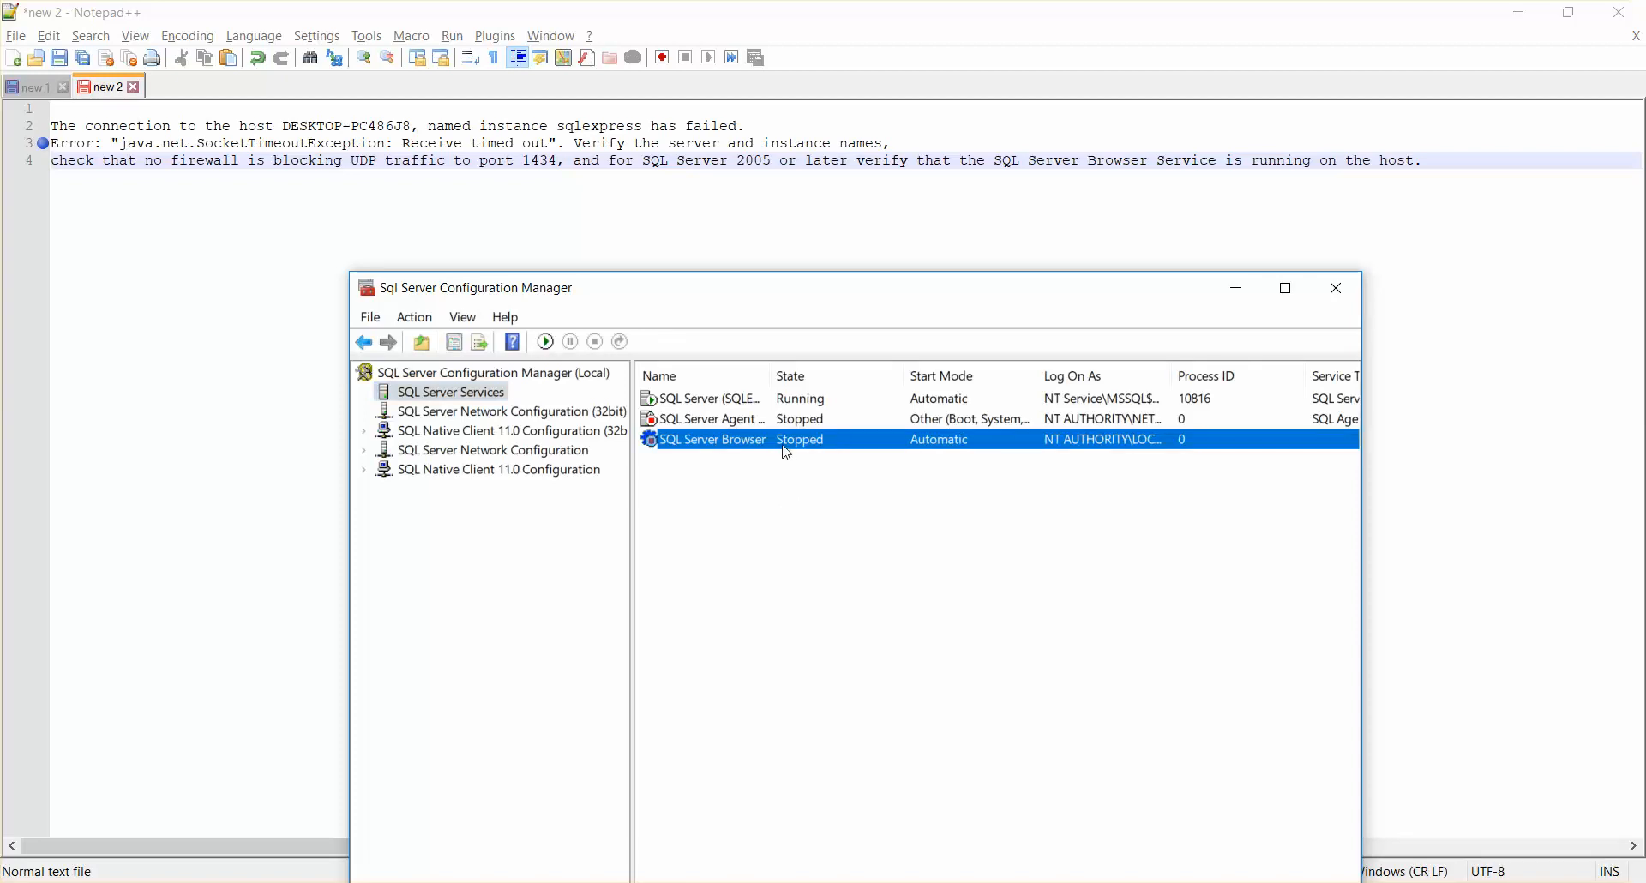
Step: Start the SQL Server Browser service from its context menu
{"action": "right_click", "coordinate": [712, 439]}
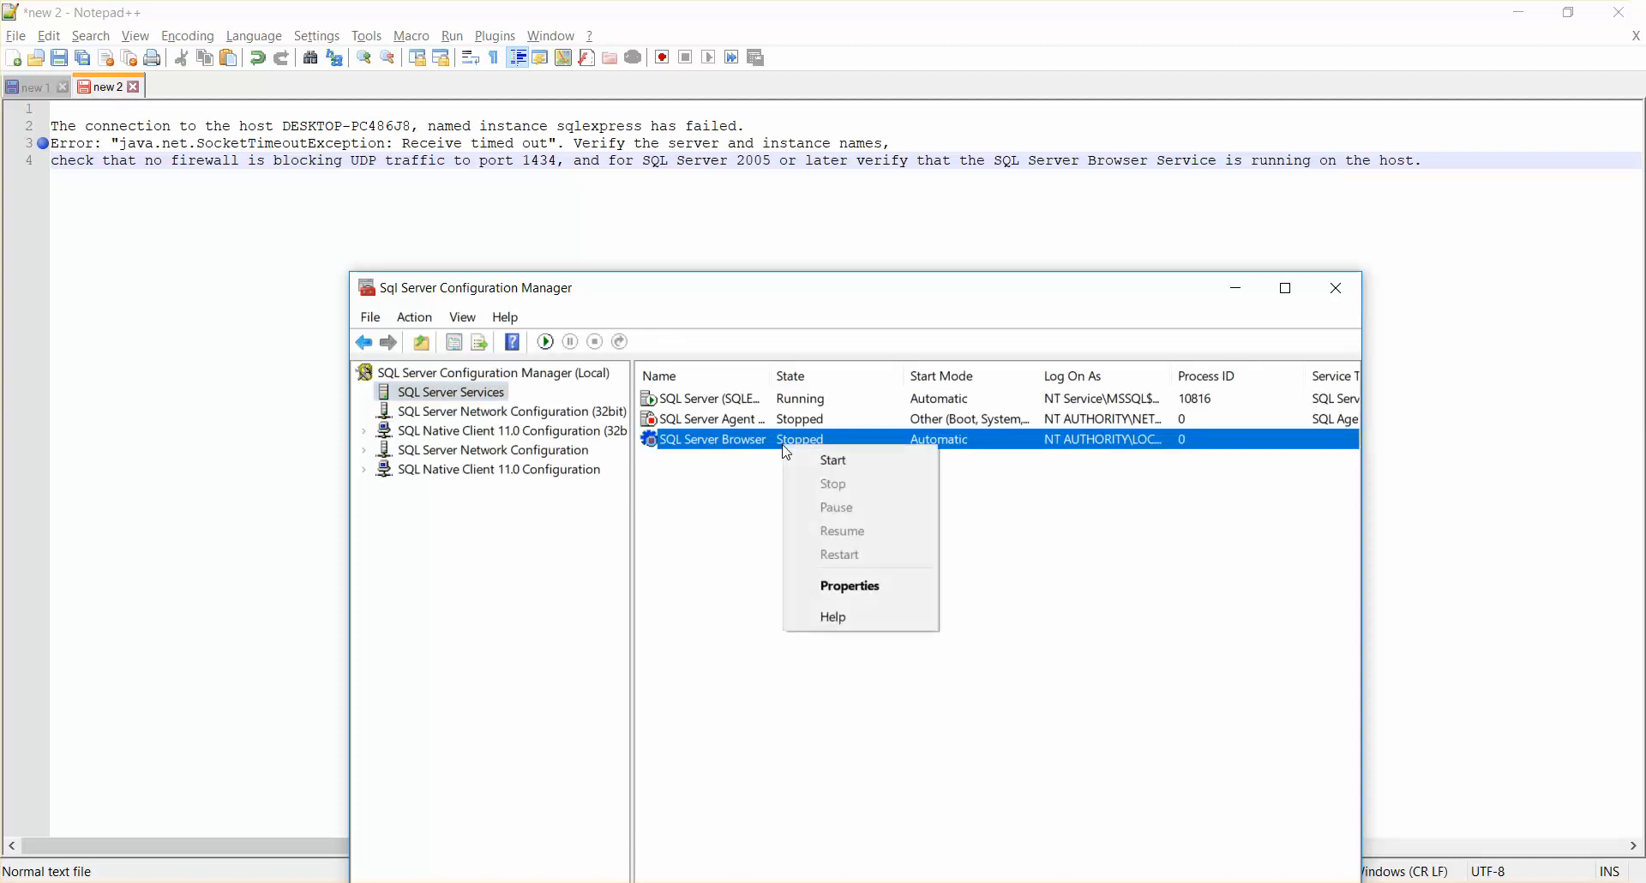
{"action": "left_click", "coordinate": [834, 459]}
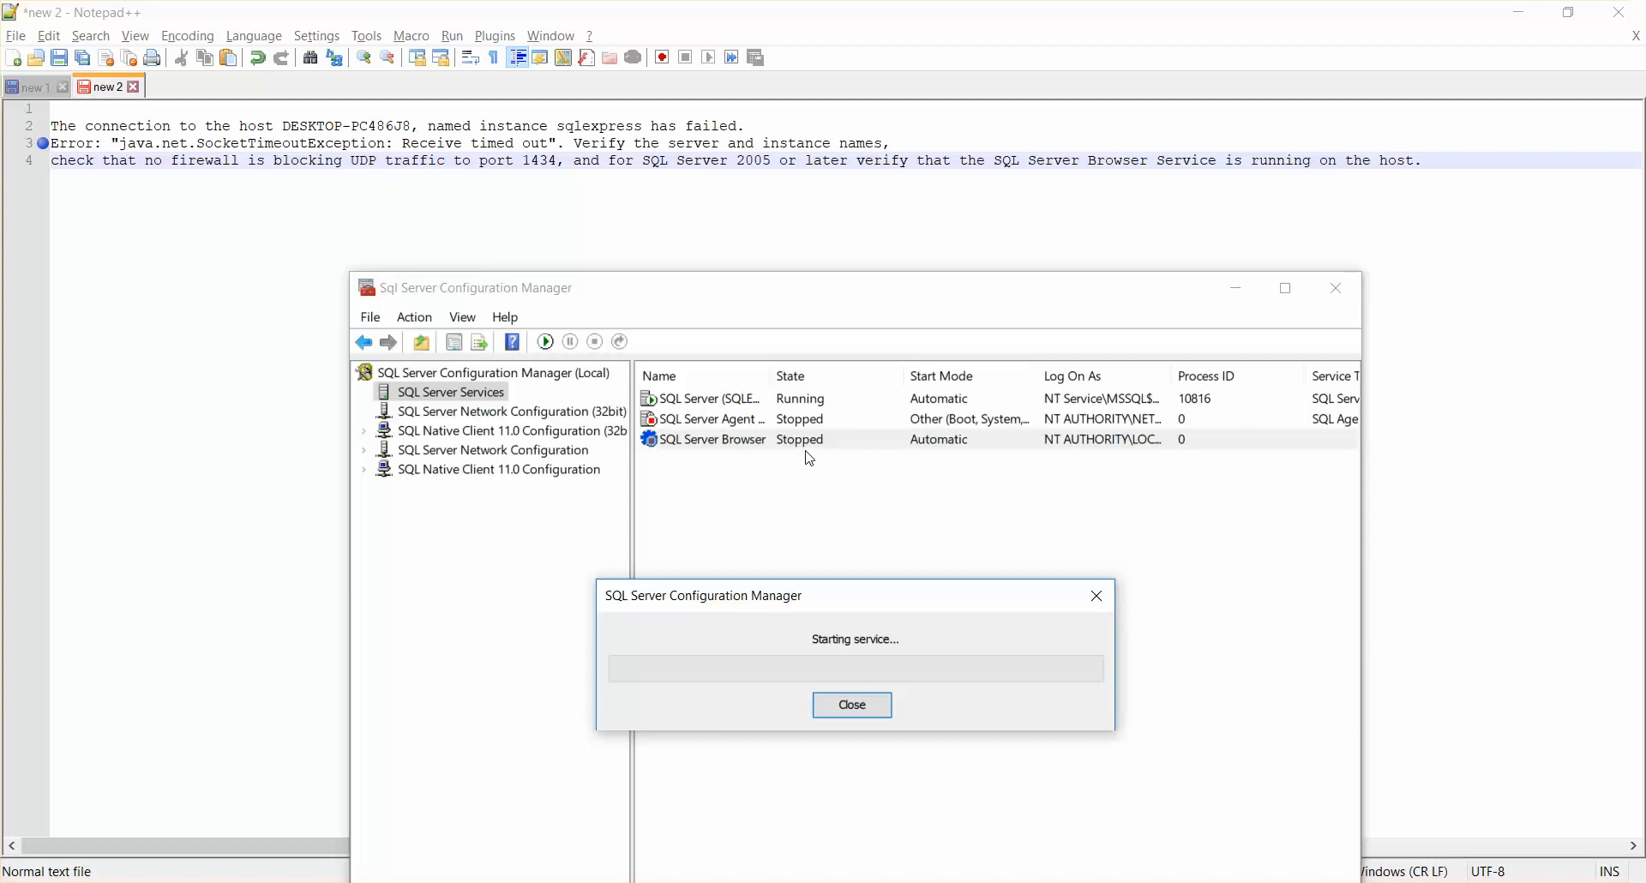
{"action": "left_click", "coordinate": [850, 705]}
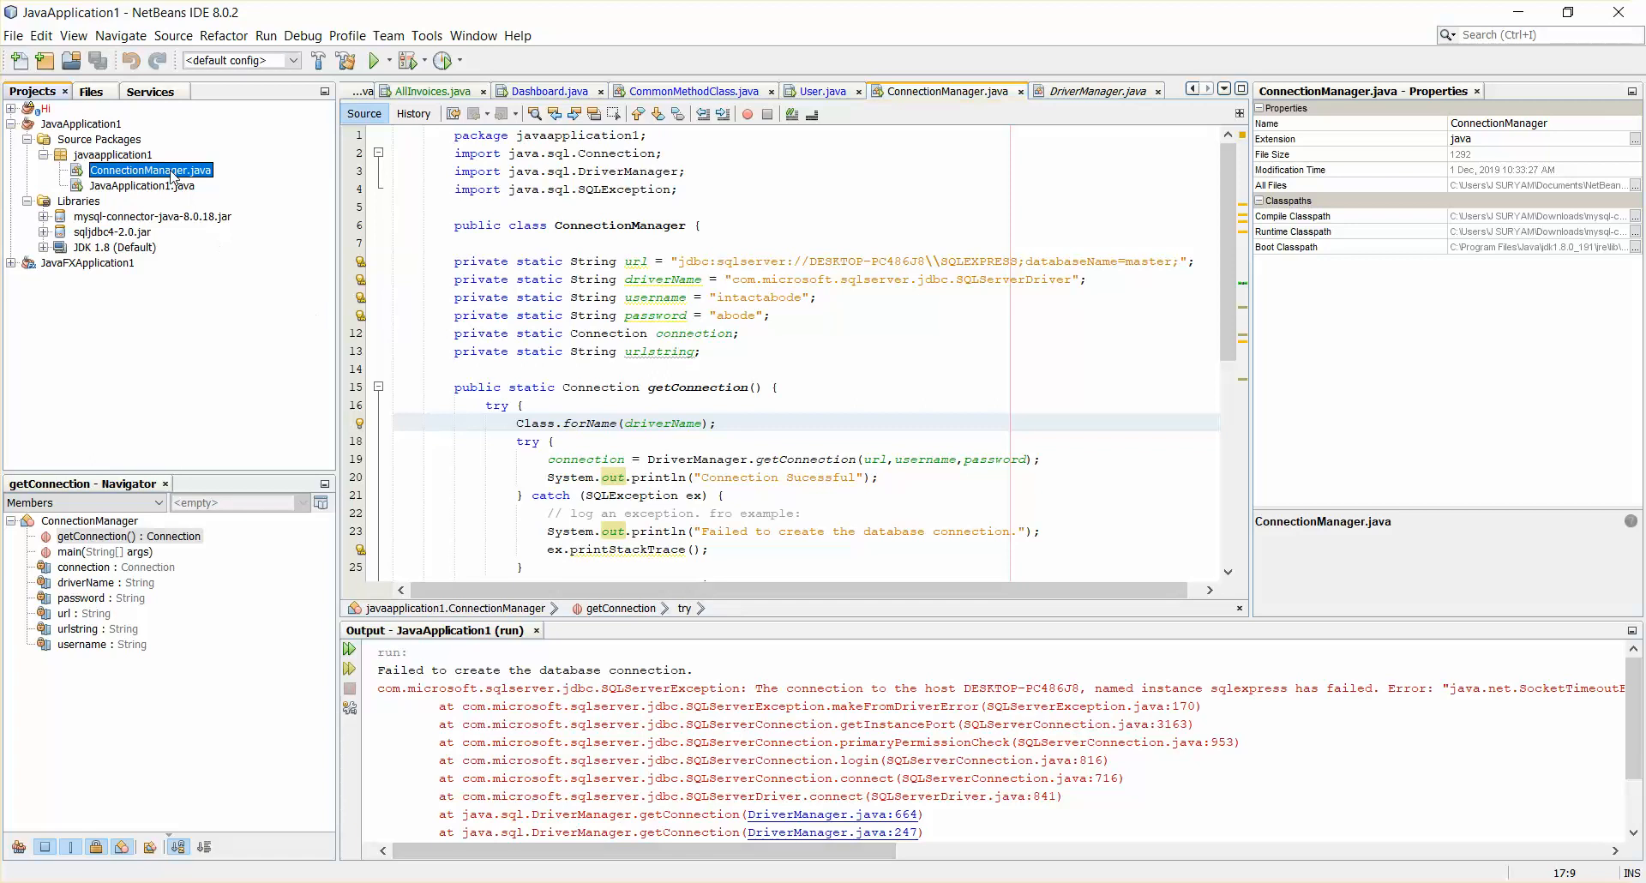
Step: Rerun the project and highlight the new 'not configured to listen with TCP/IP' error
{"action": "left_click", "coordinate": [375, 60]}
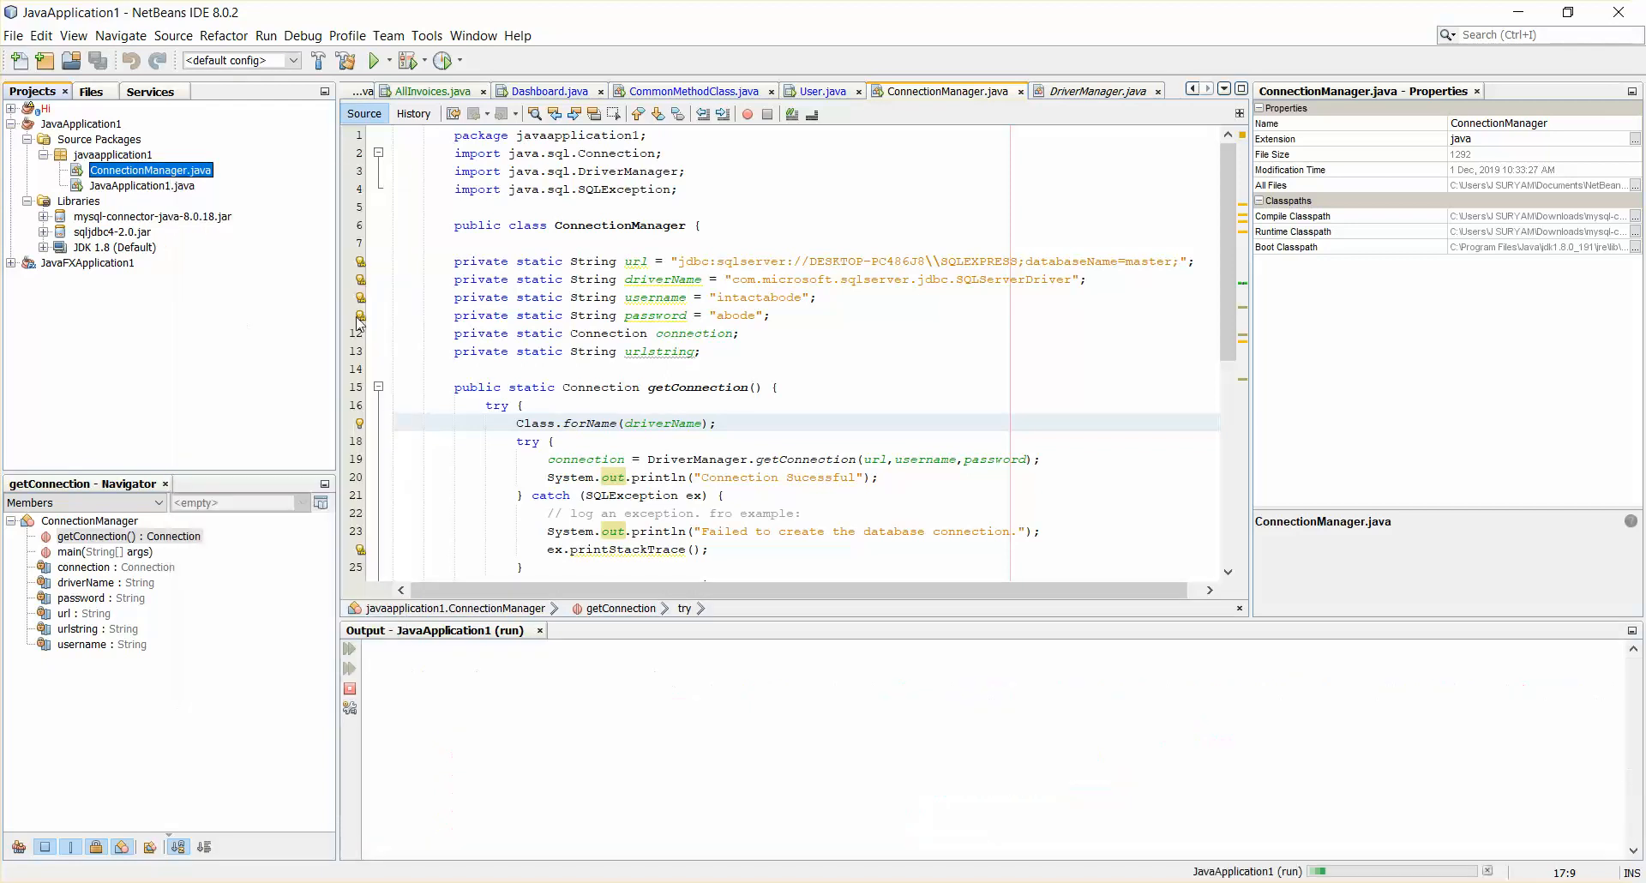
{"action": "left_click", "coordinate": [386, 60]}
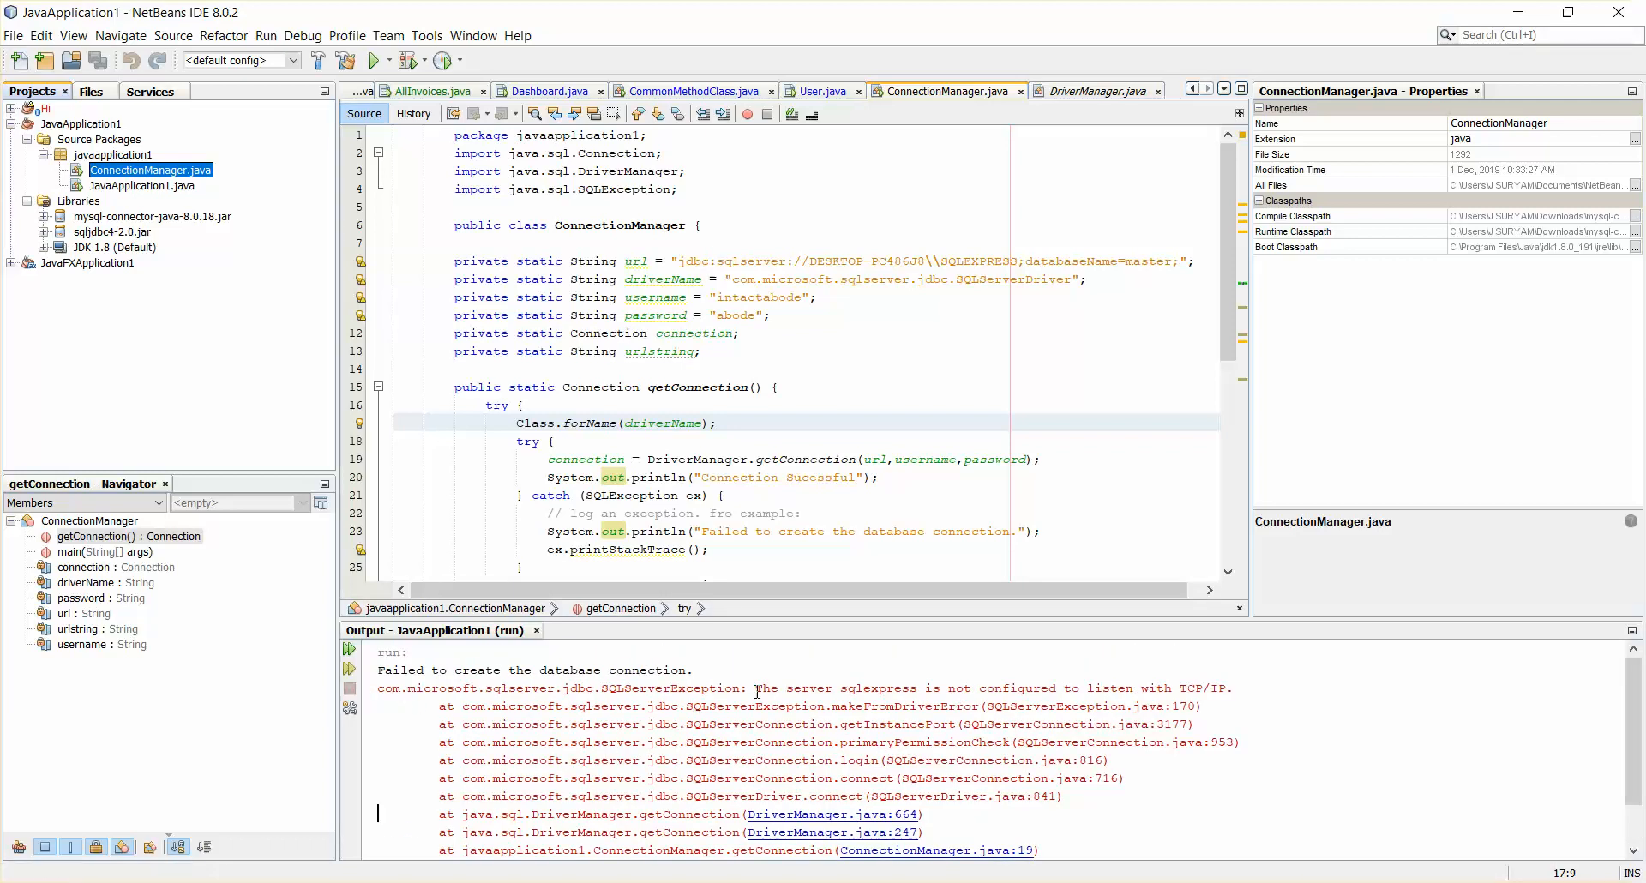
{"action": "left_click_drag", "start_coordinate": [754, 687], "coordinate": [939, 687]}
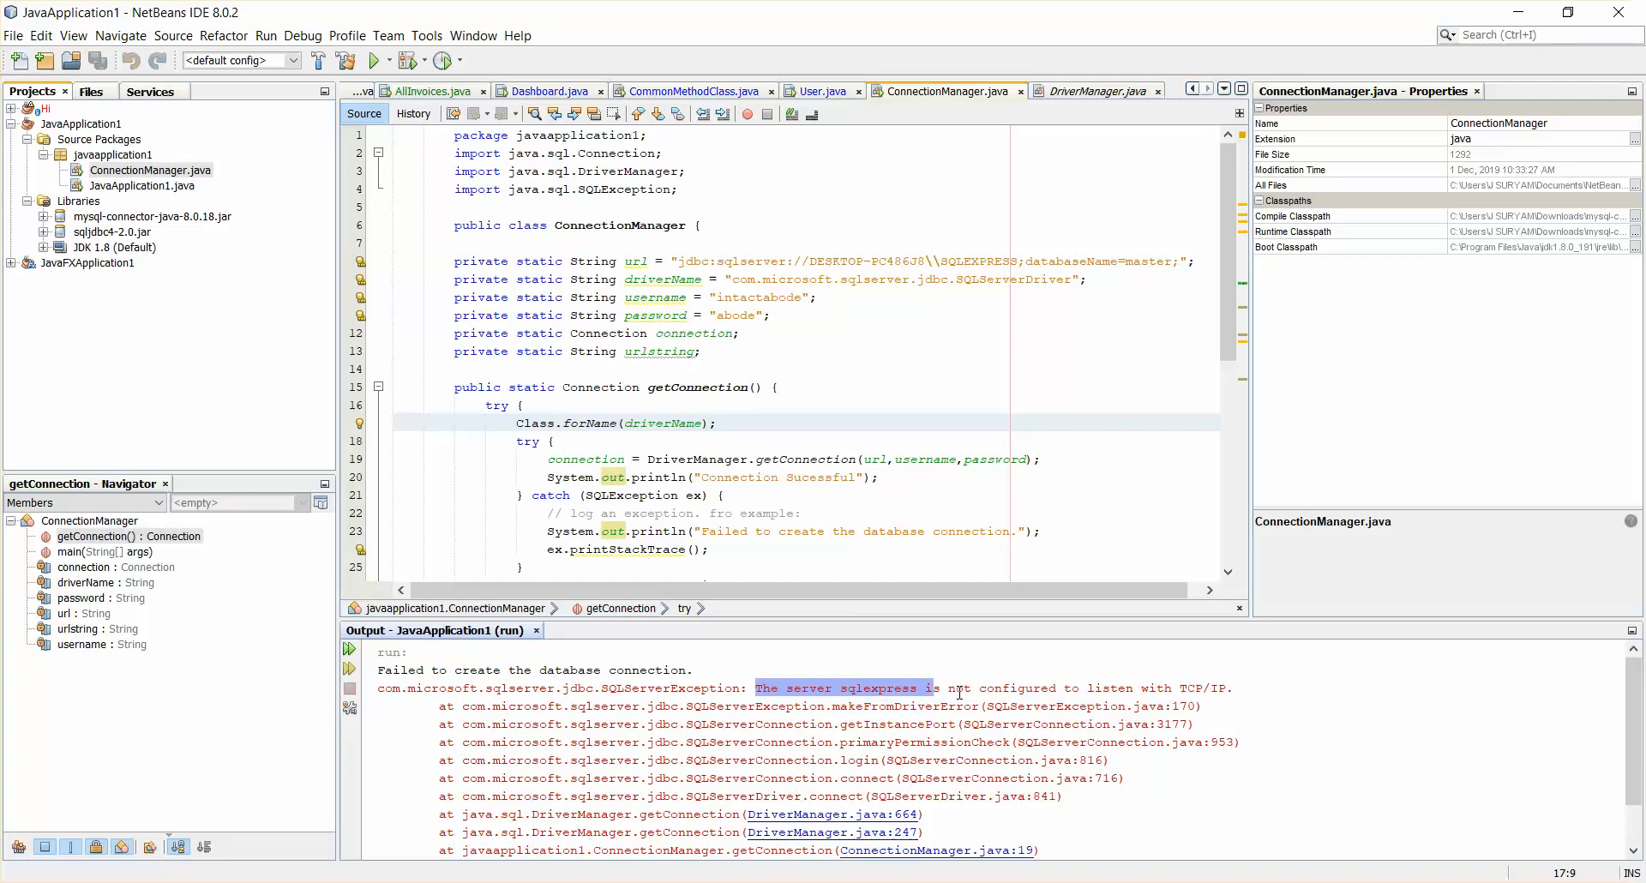
{"action": "mouse_move", "coordinate": [1231, 687]}
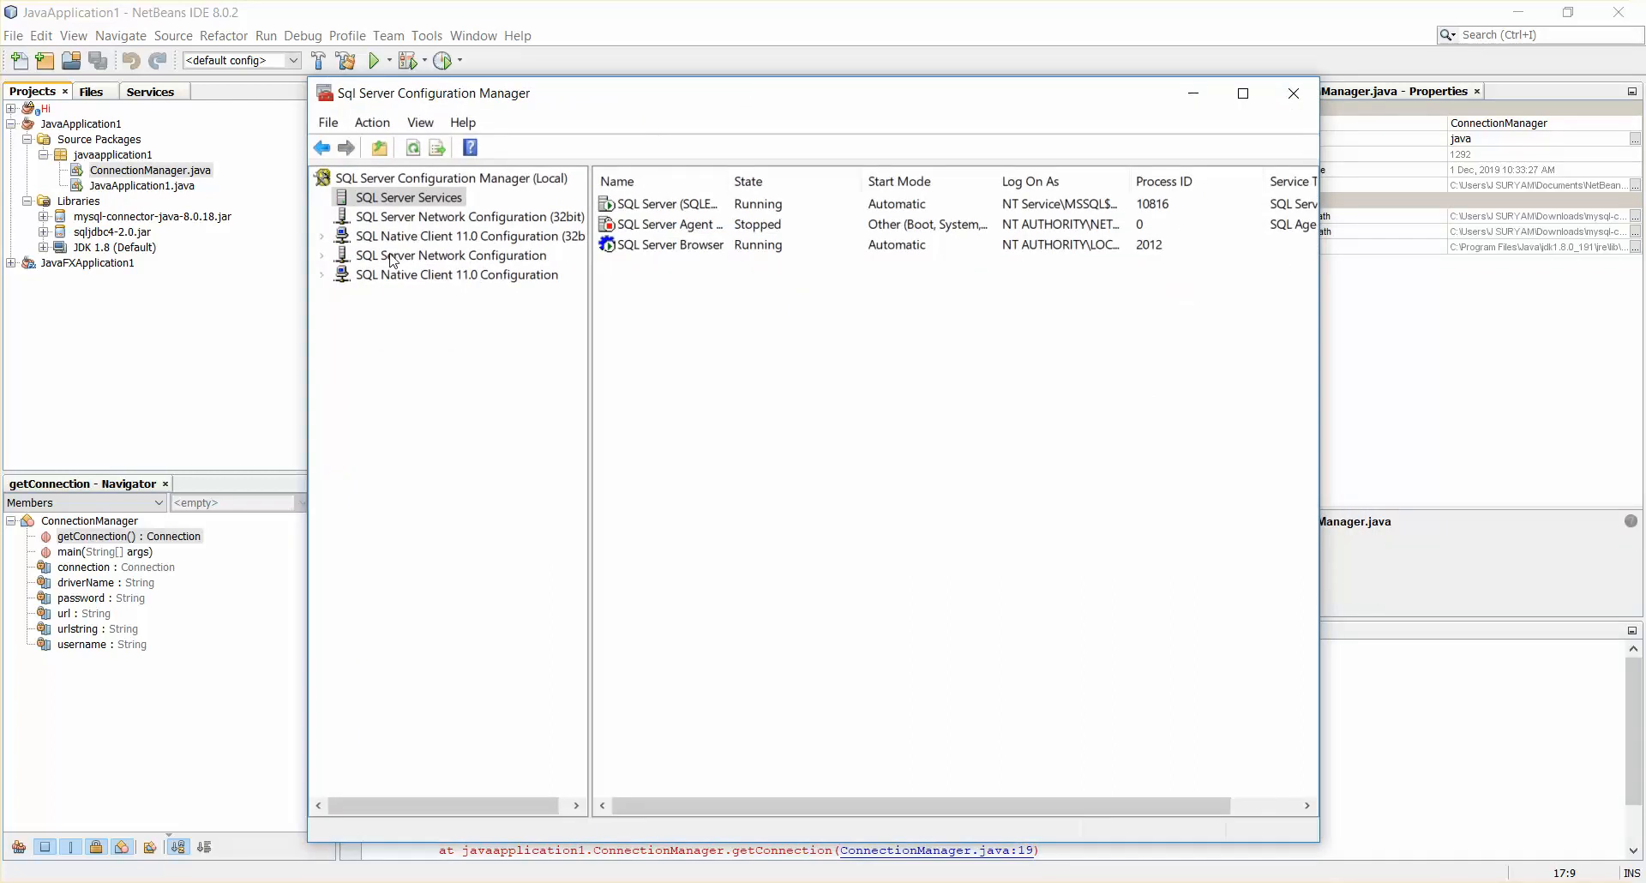
{"action": "mouse_move", "coordinate": [430, 263]}
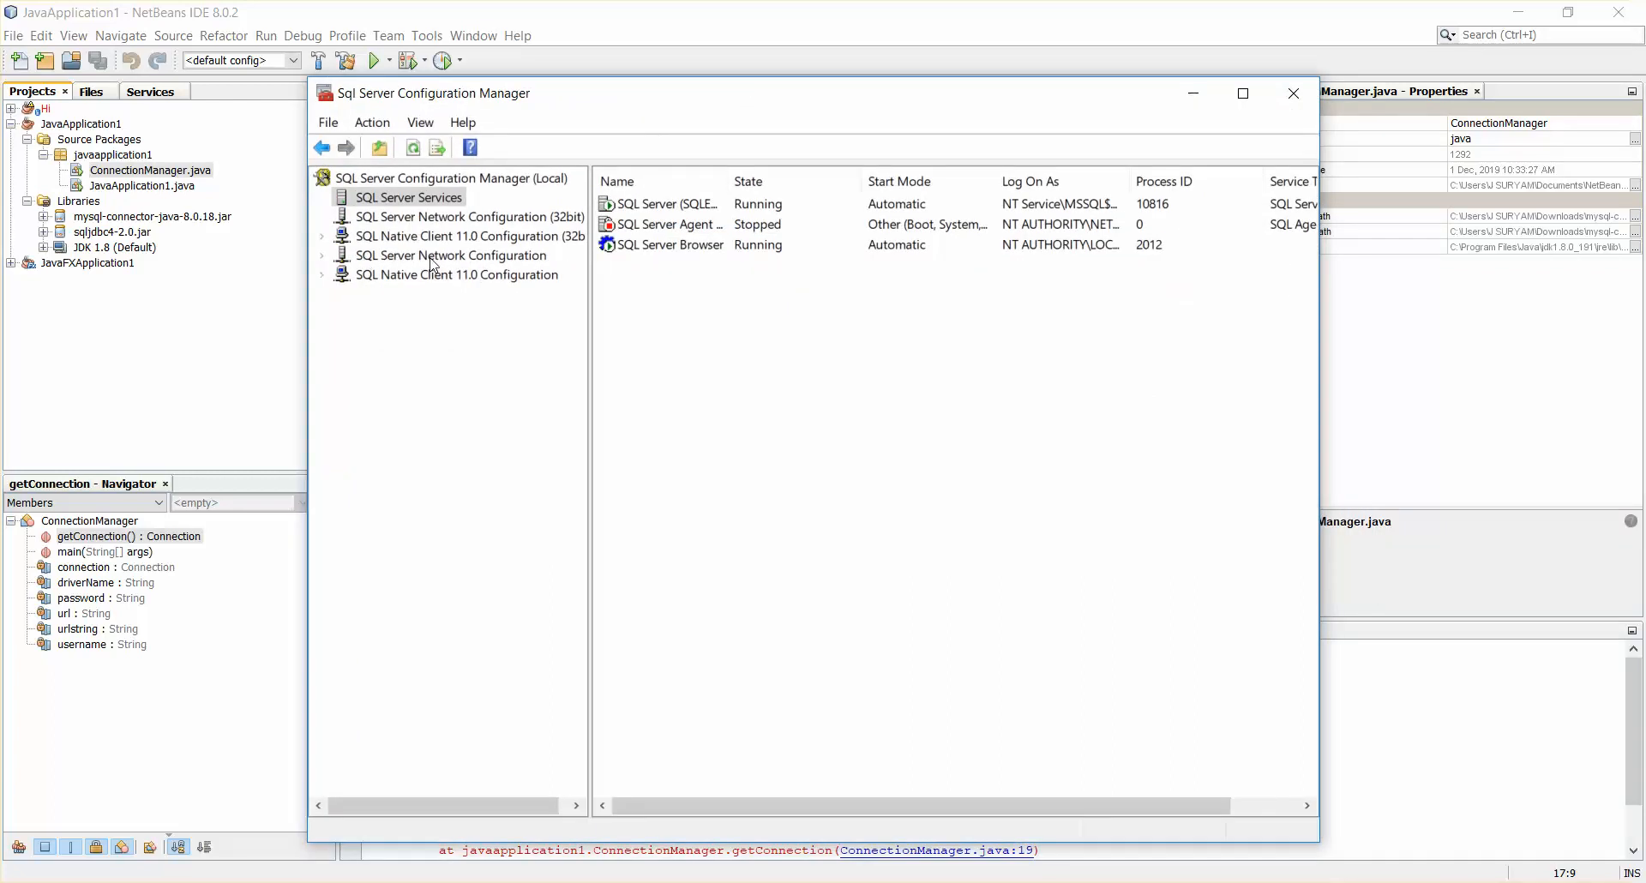
Step: Set TCP/IP Enabled to Yes under Protocols for SQLEXPRESS and confirm the change
{"action": "left_click", "coordinate": [451, 256]}
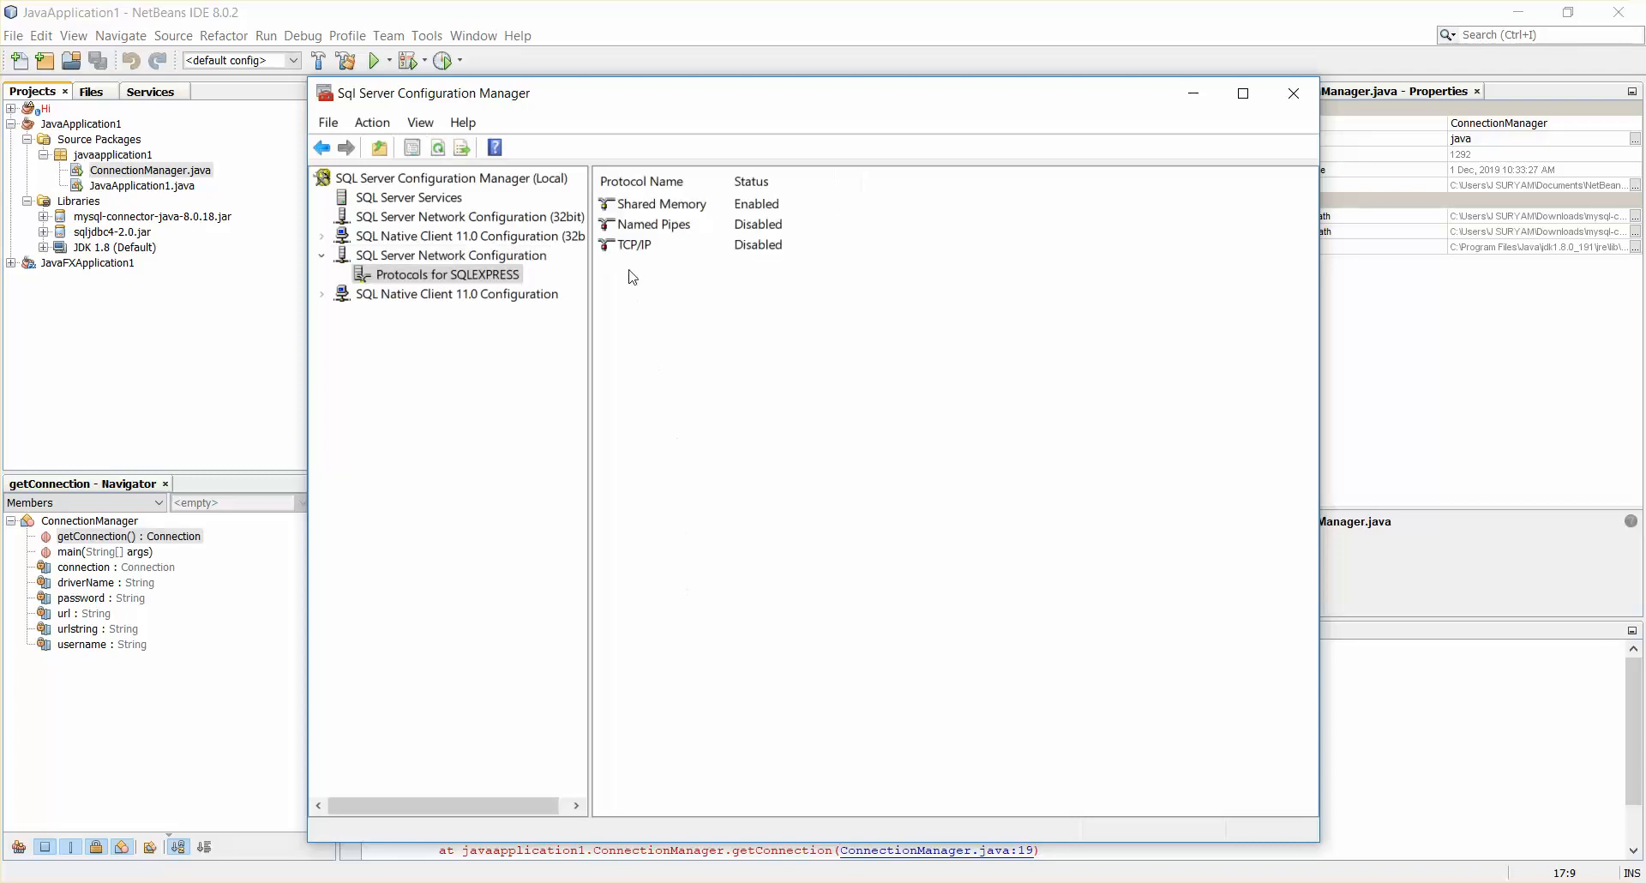
{"action": "mouse_move", "coordinate": [773, 252]}
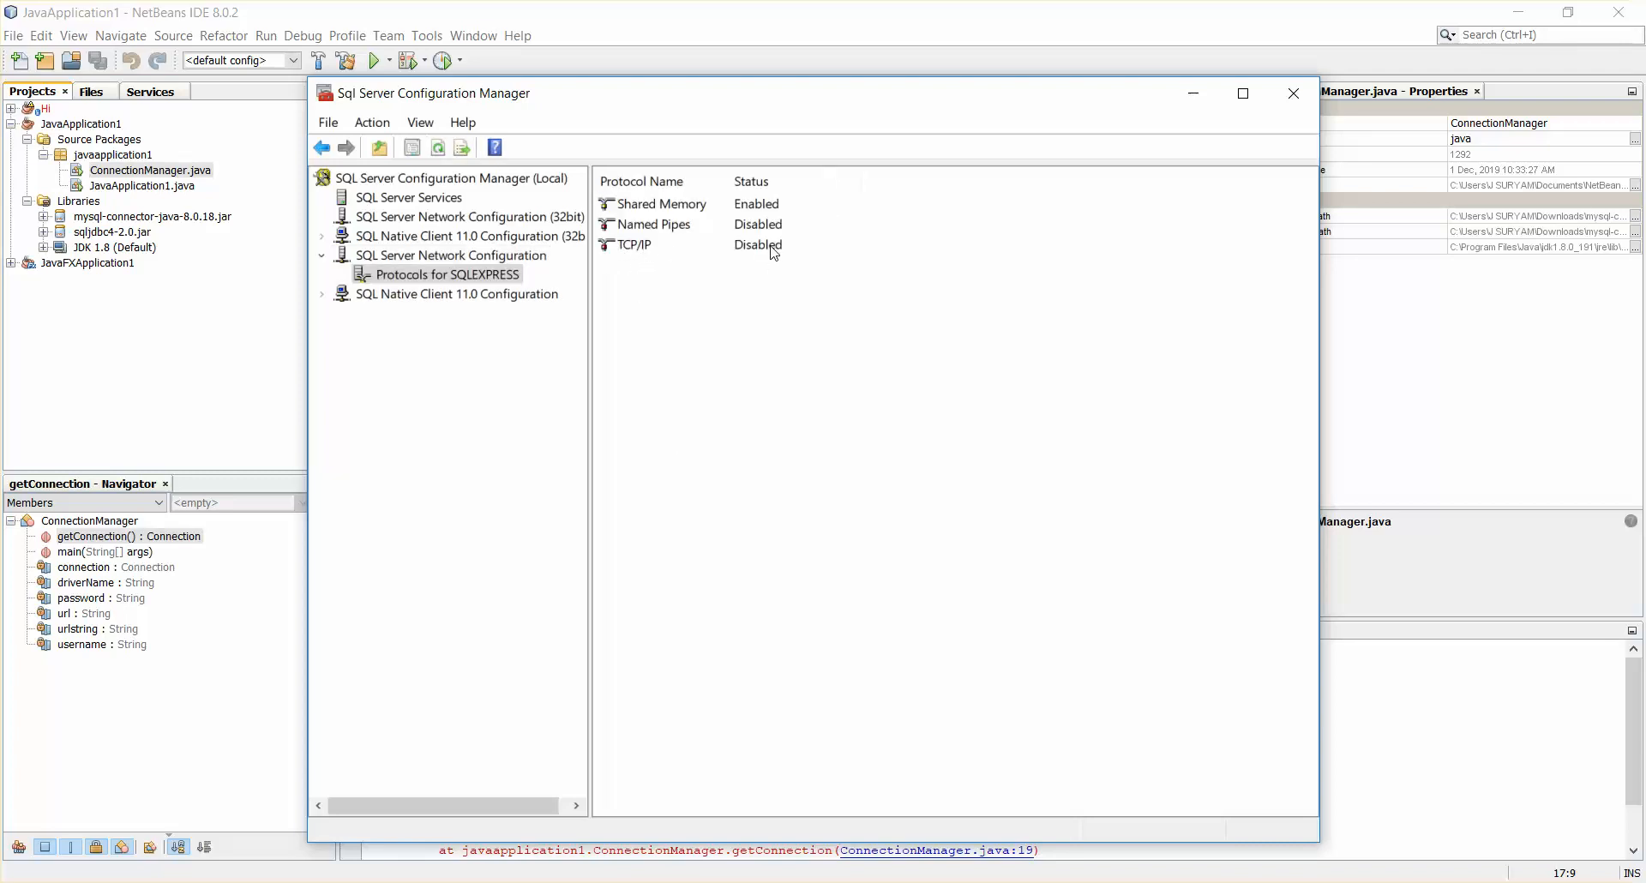
{"action": "double_click", "coordinate": [634, 245]}
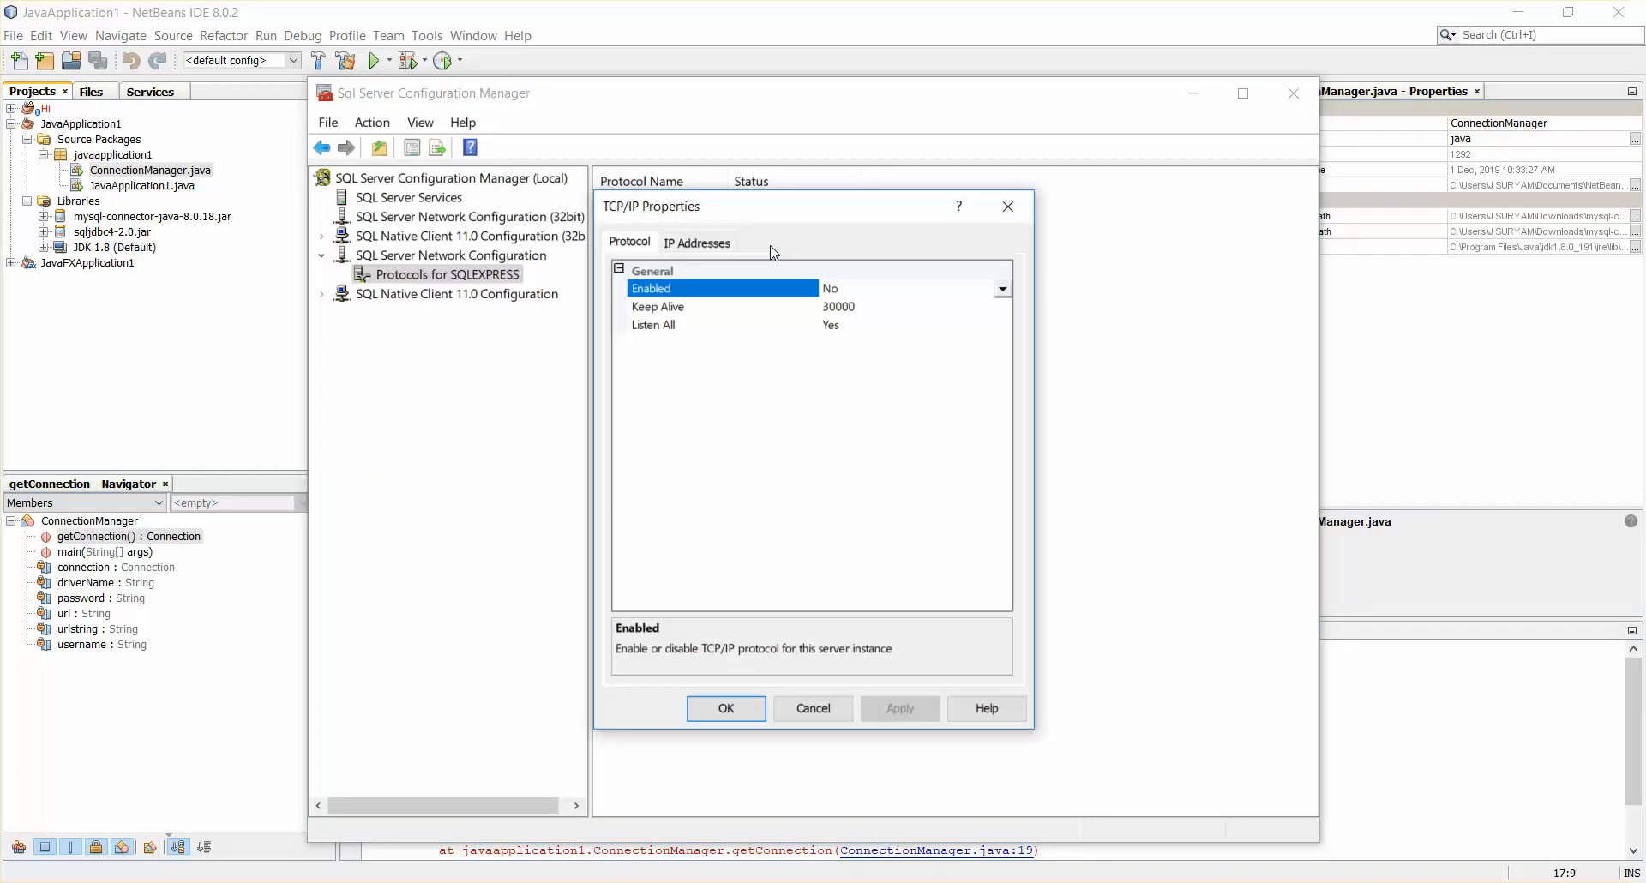
{"action": "left_click", "coordinate": [1000, 288]}
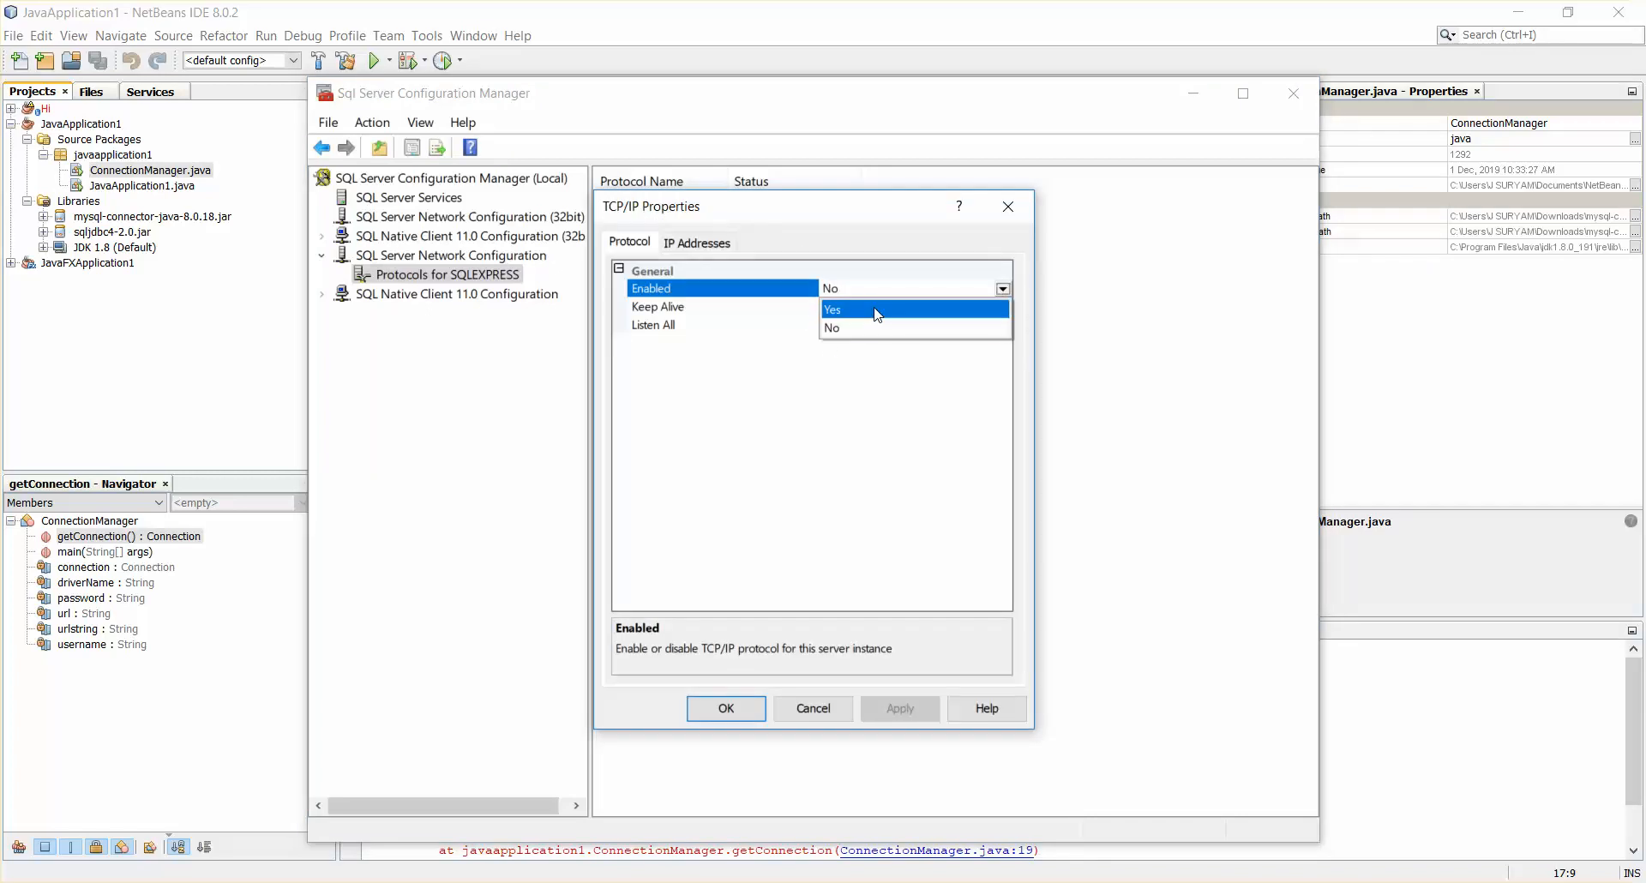
{"action": "left_click", "coordinate": [900, 708]}
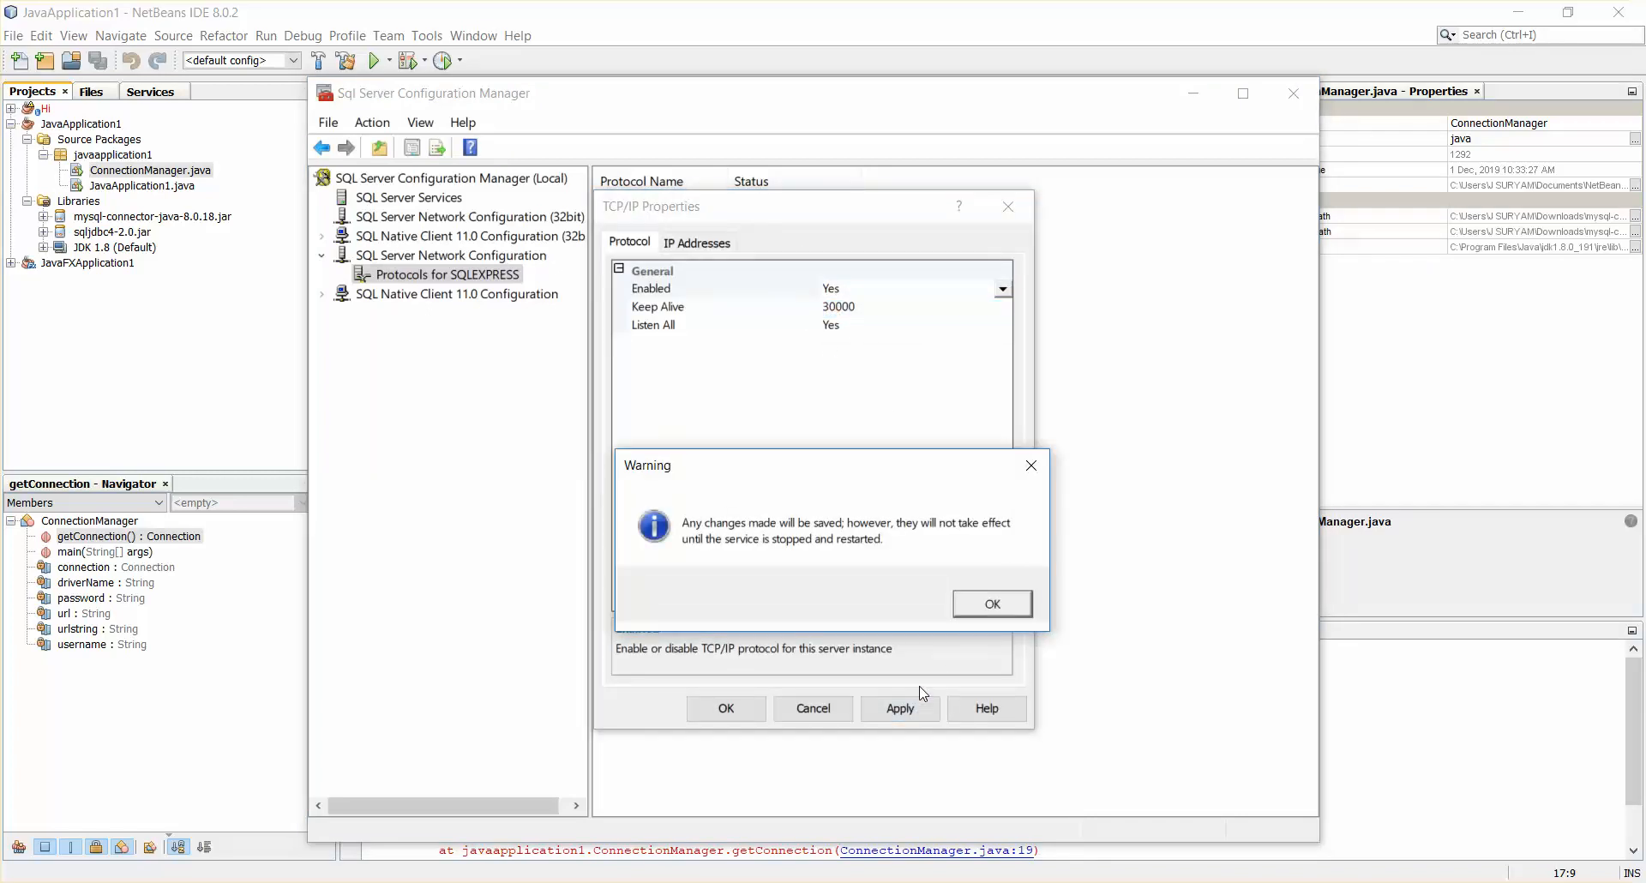
{"action": "left_click", "coordinate": [991, 602]}
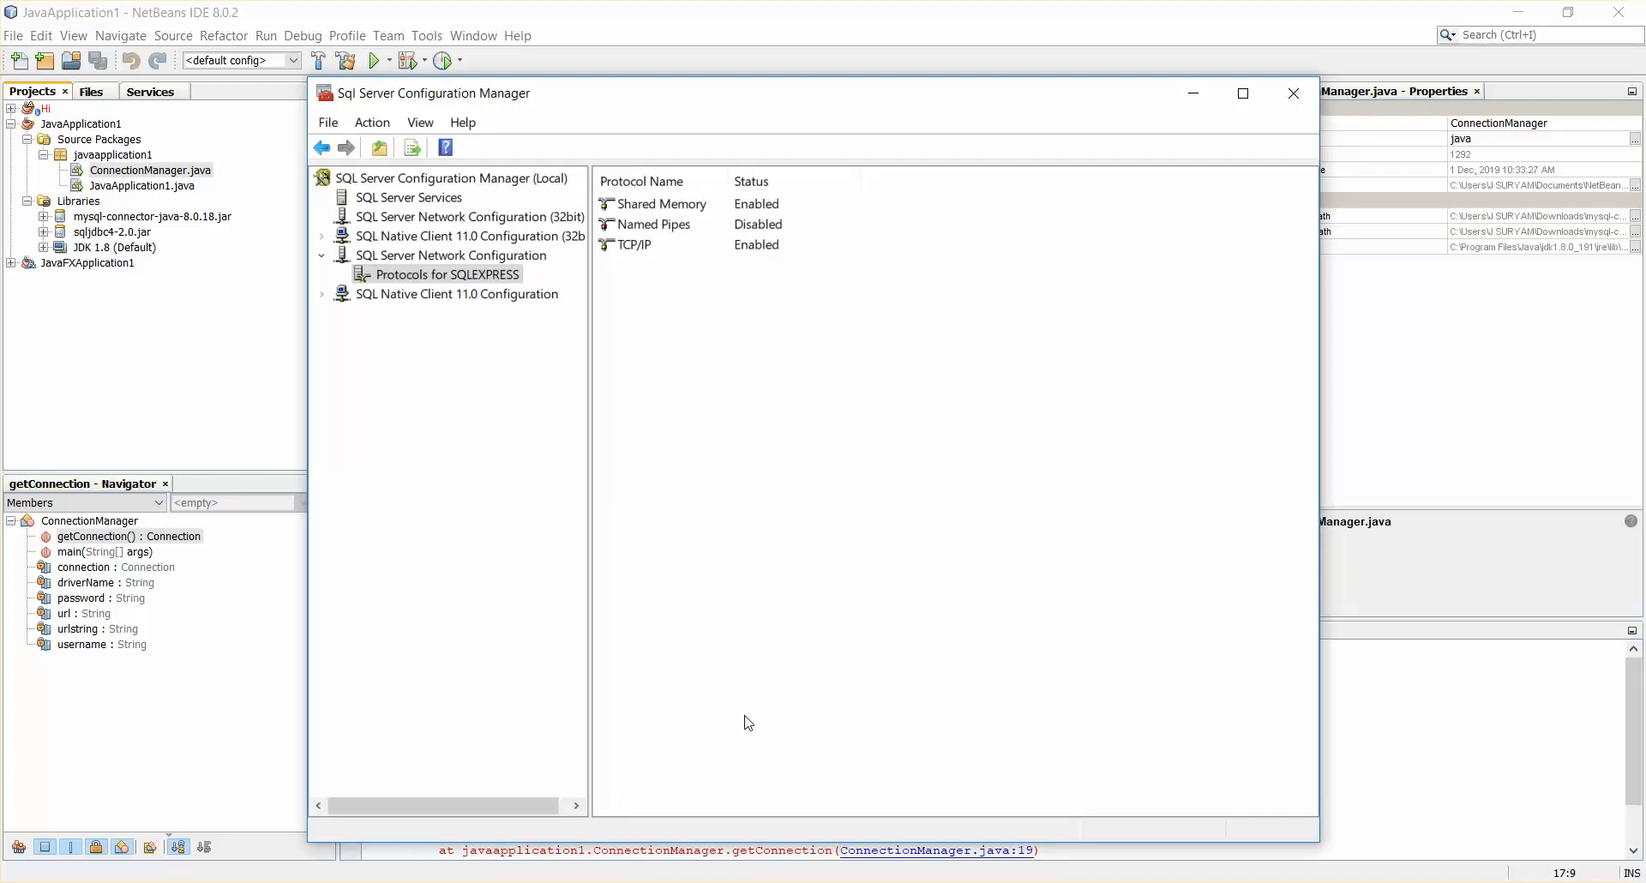
{"action": "left_click", "coordinate": [634, 245]}
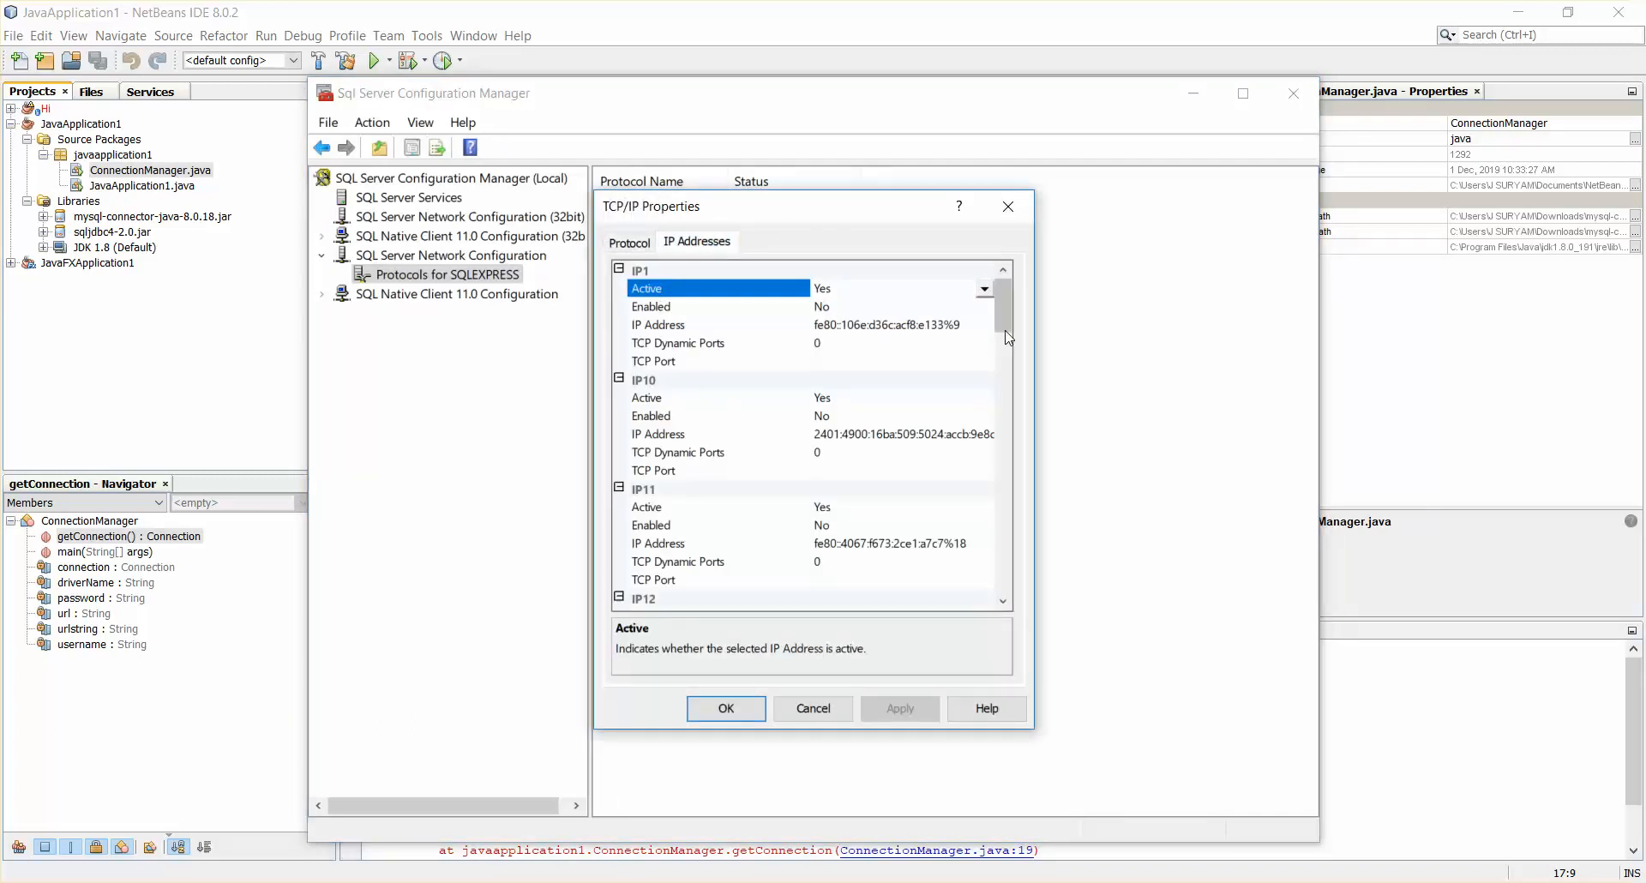
Step: Enter 1433 as the IPAll TCP Port, then close Configuration Manager
{"action": "scroll", "scroll_direction": "down", "scroll_amount": 3}
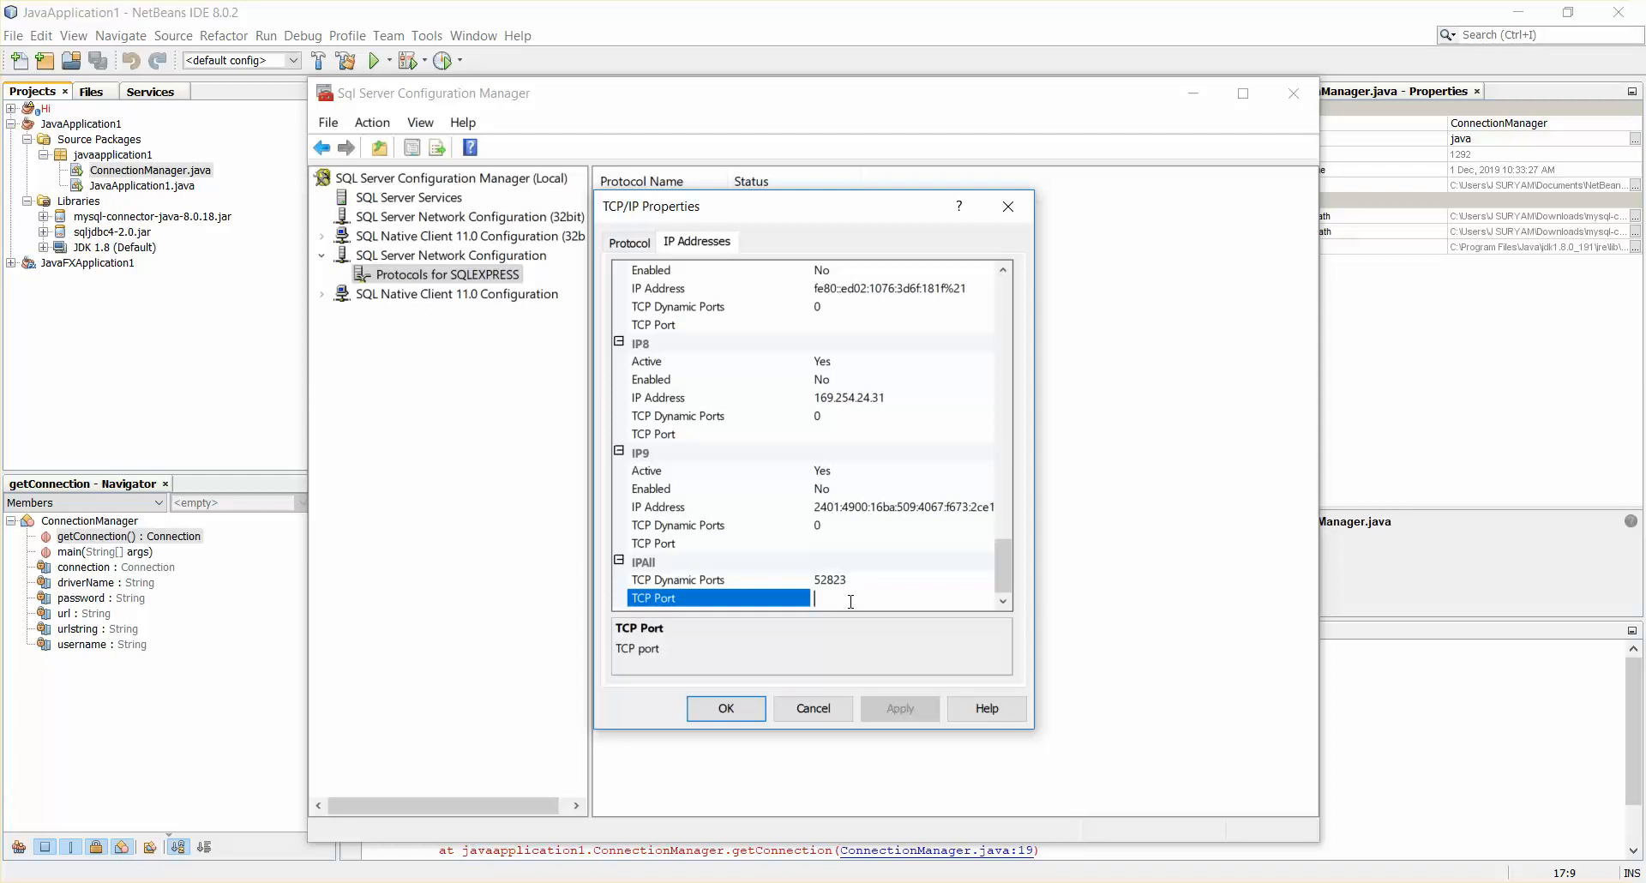
{"action": "type", "text": "1433"}
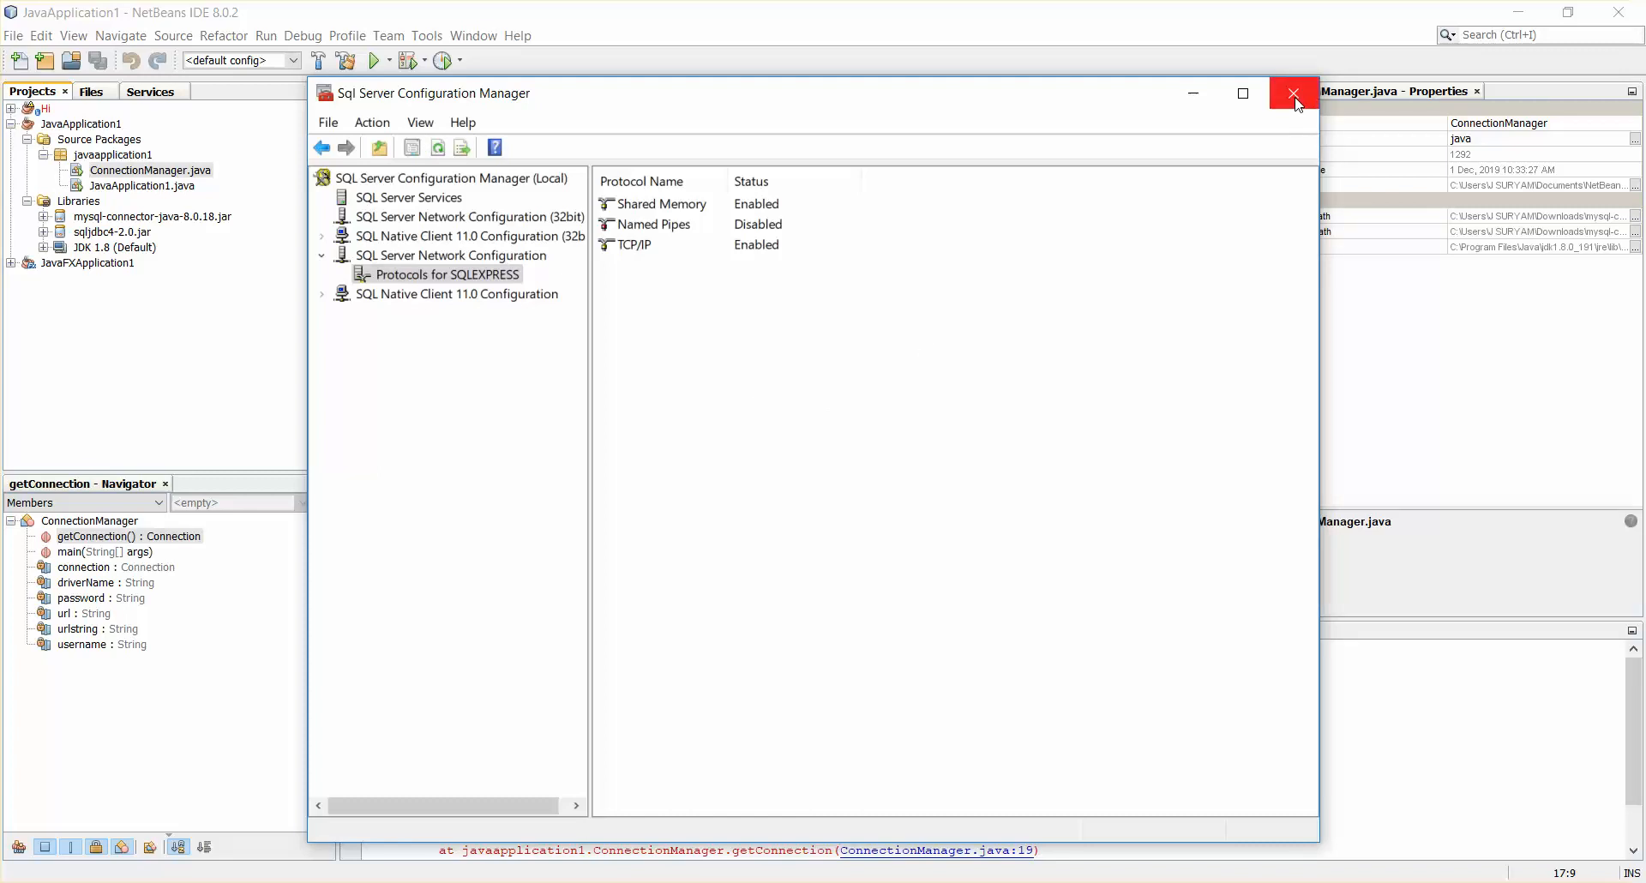
{"action": "left_click", "coordinate": [1292, 94]}
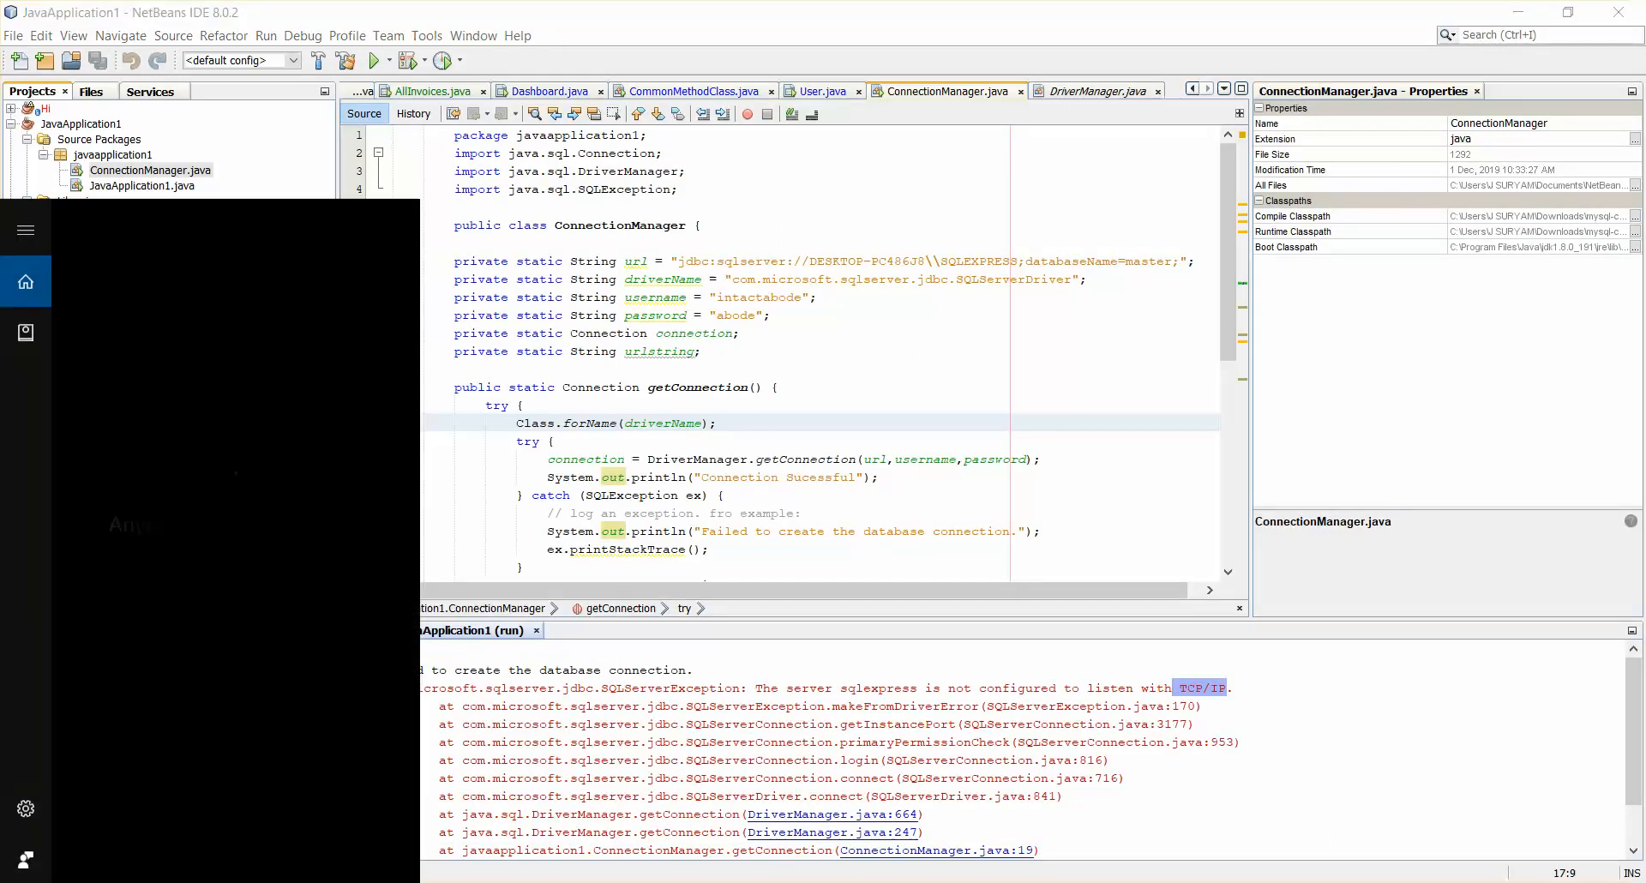
Step: Launch Services and restart the SQL Server (SQLEXPRESS) service
{"action": "type", "text": "sql"}
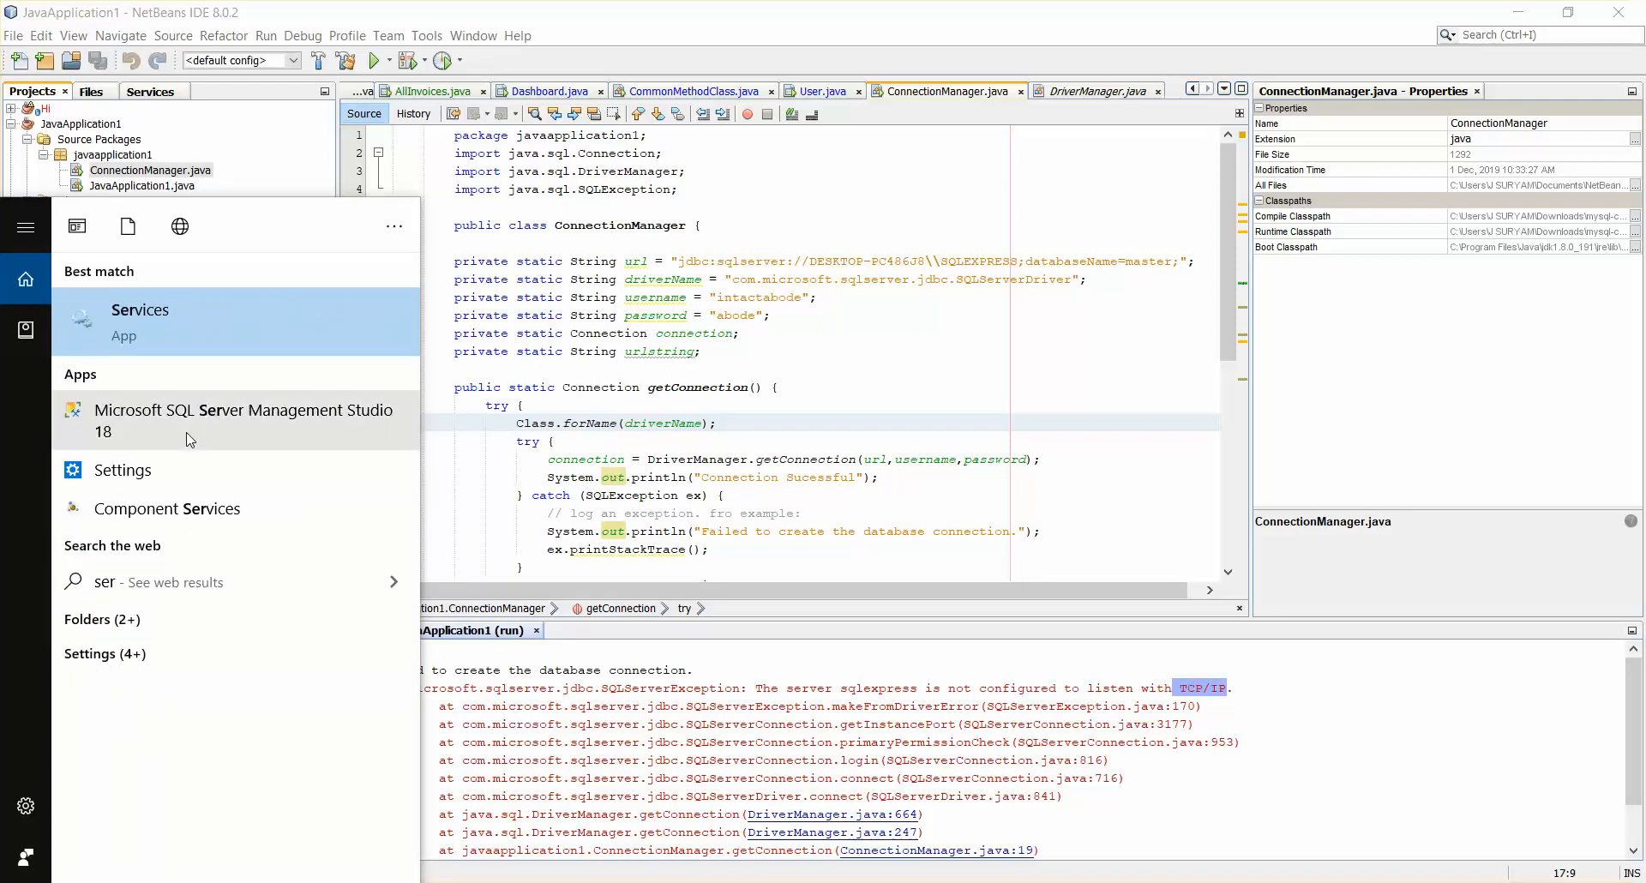
{"action": "left_click", "coordinate": [681, 377]}
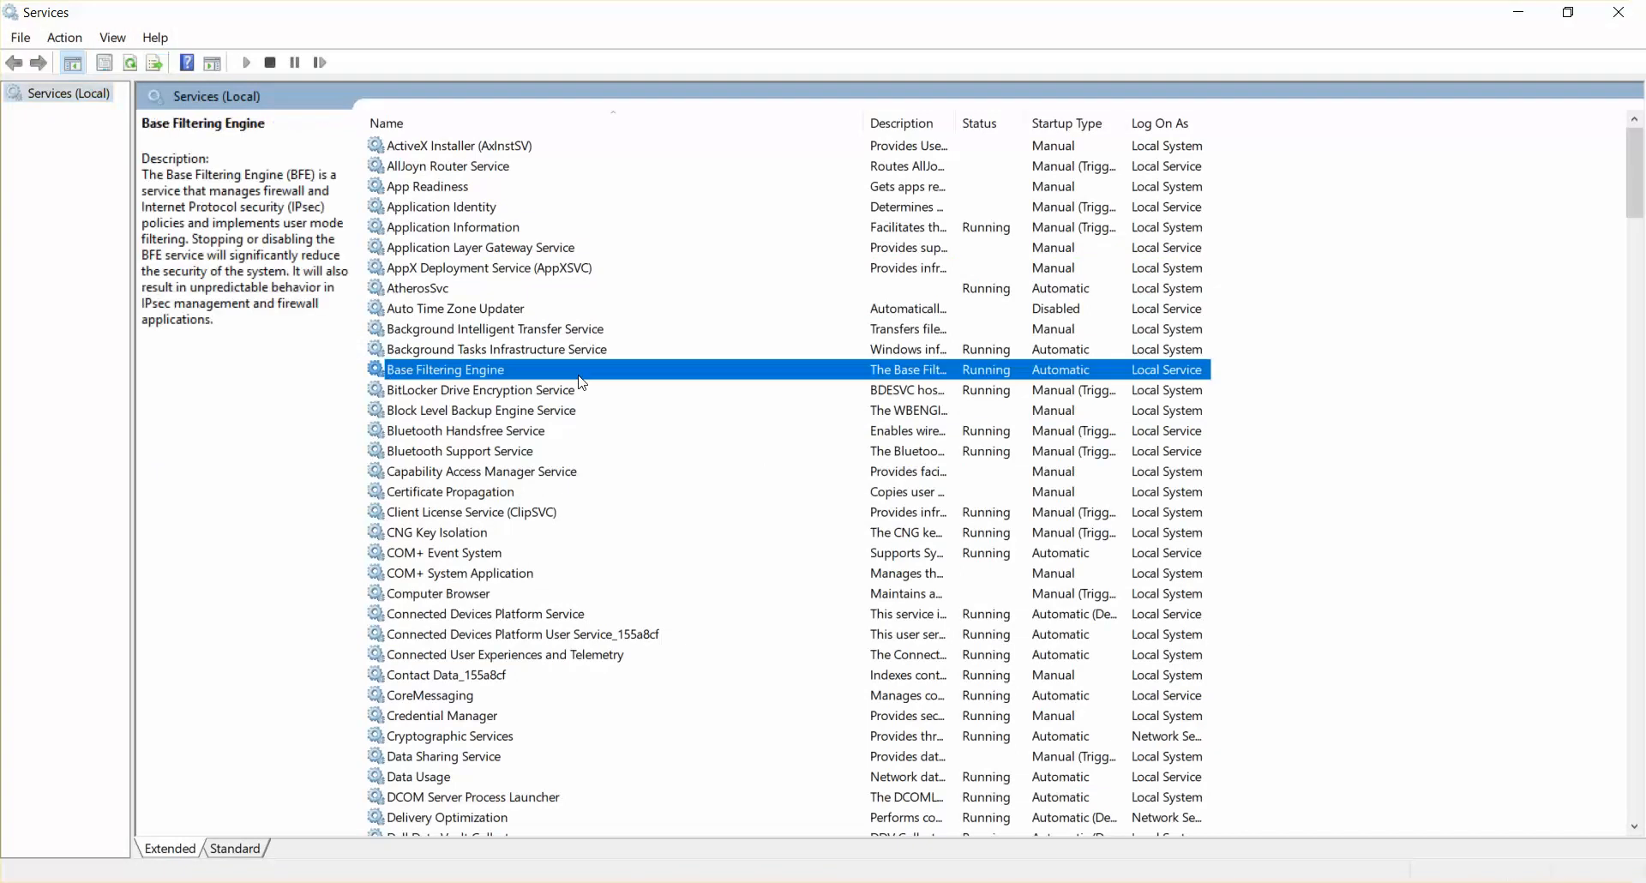
{"action": "right_click", "coordinate": [455, 531]}
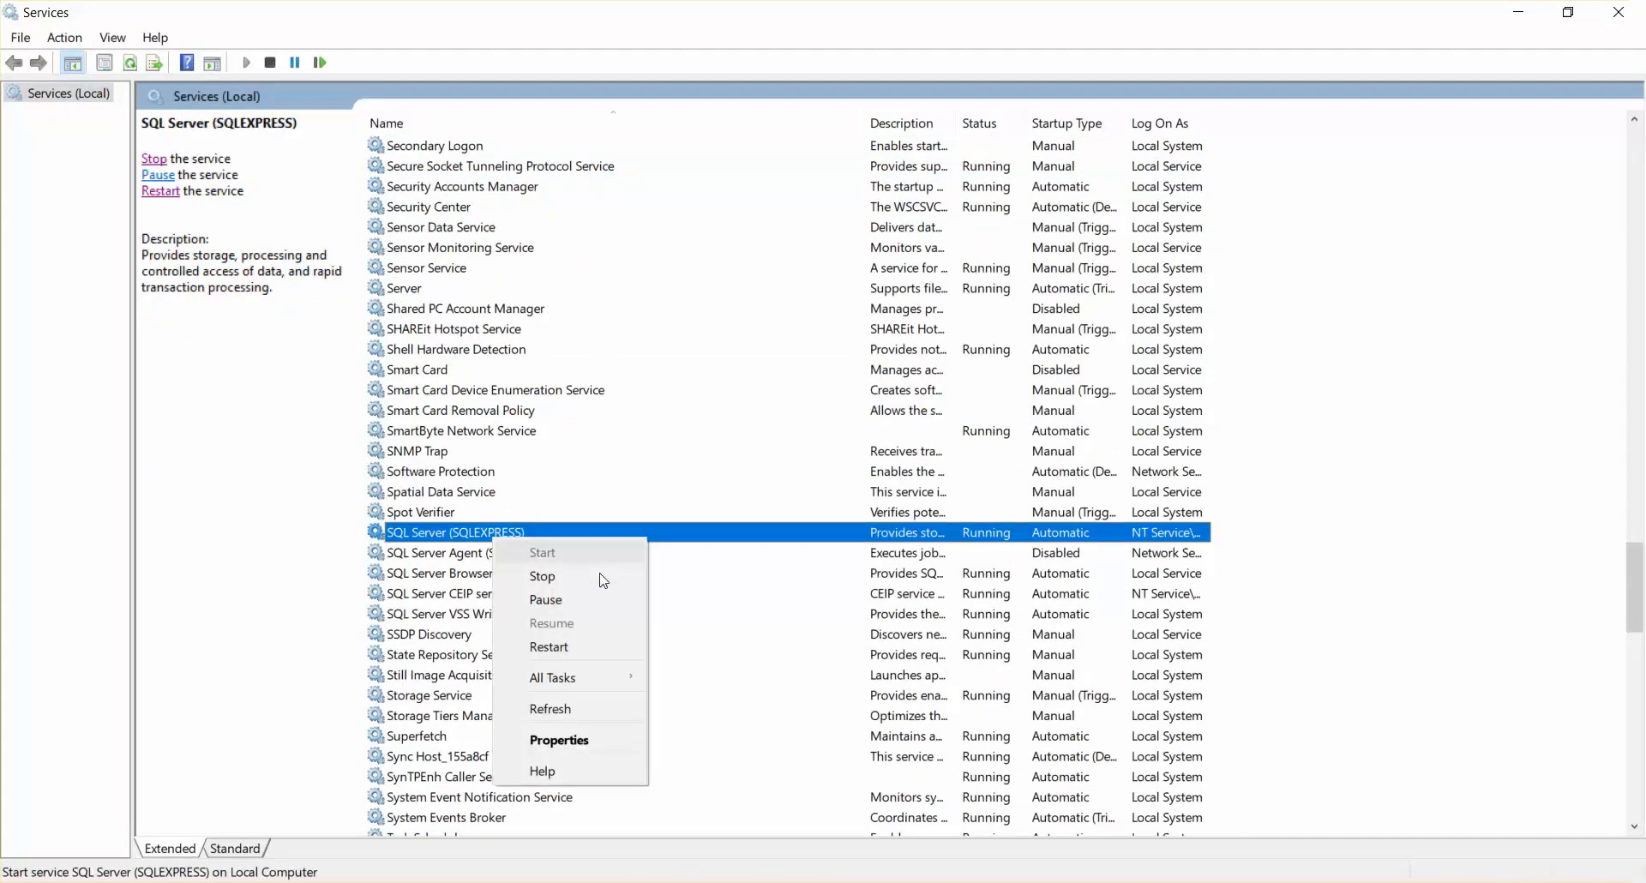
{"action": "left_click", "coordinate": [542, 576]}
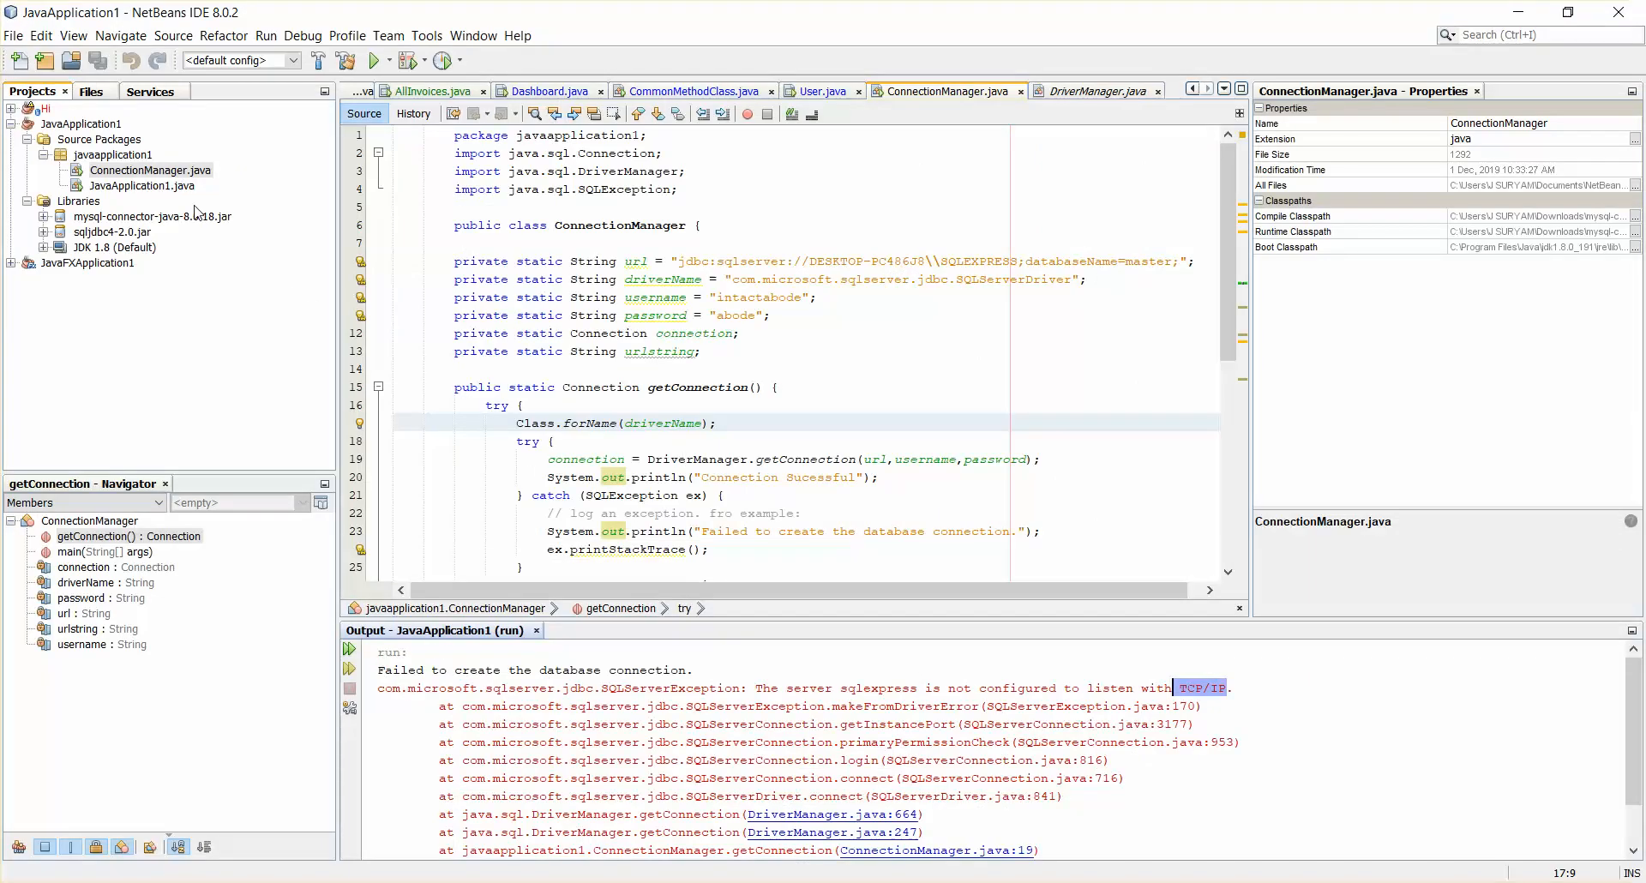
Step: Run JavaApplication1.java so the output prints 'Connection Sucessful'
{"action": "right_click", "coordinate": [140, 185]}
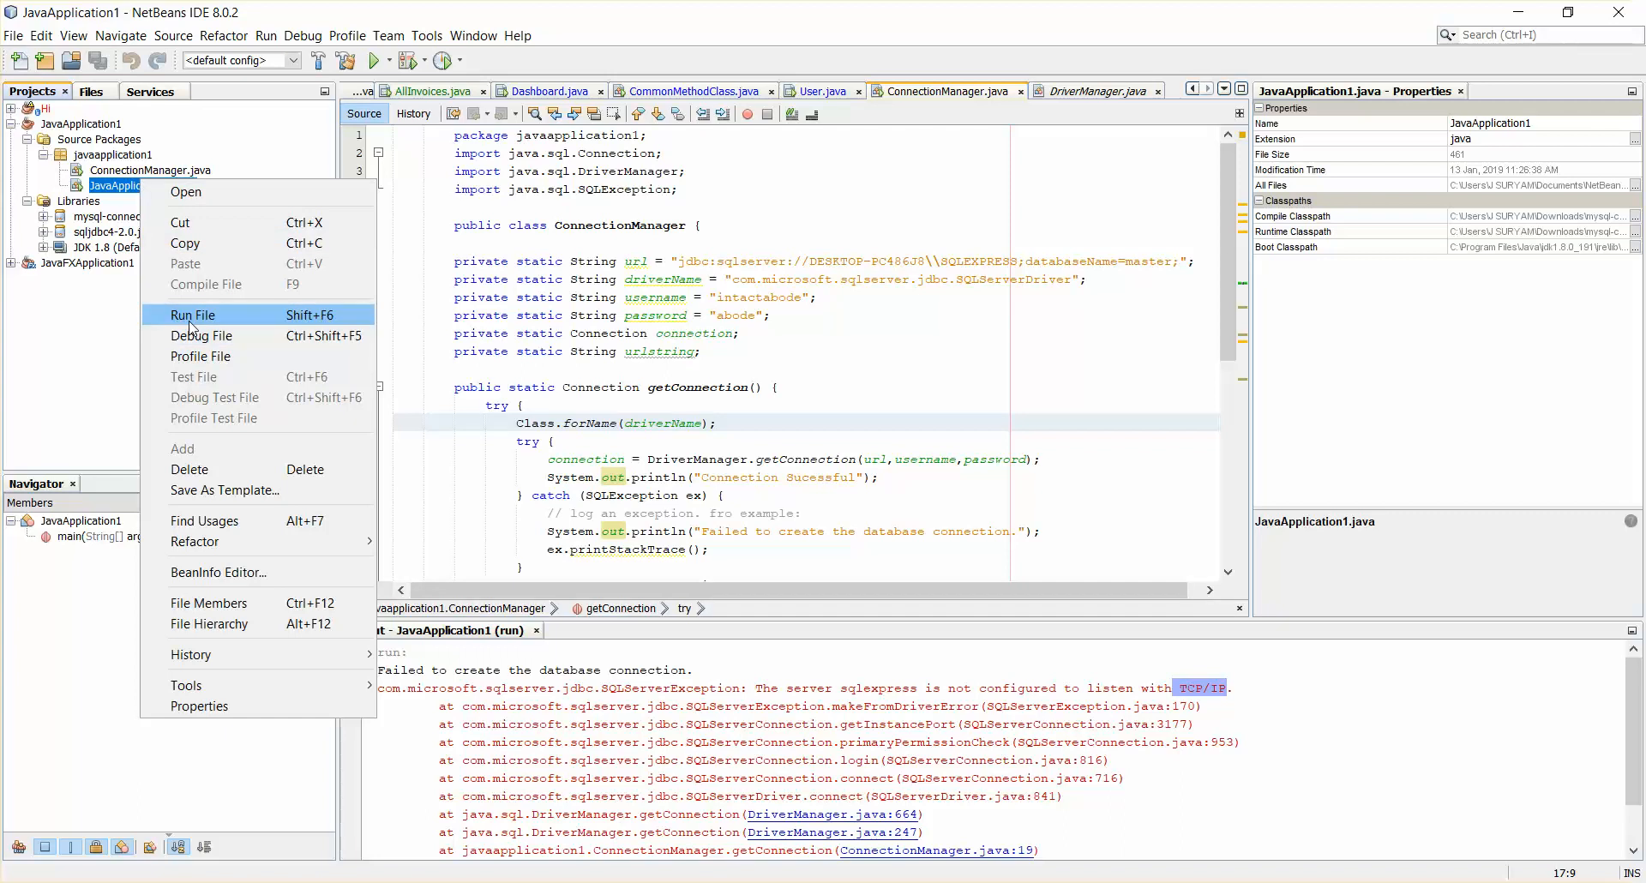
{"action": "left_click", "coordinate": [194, 314]}
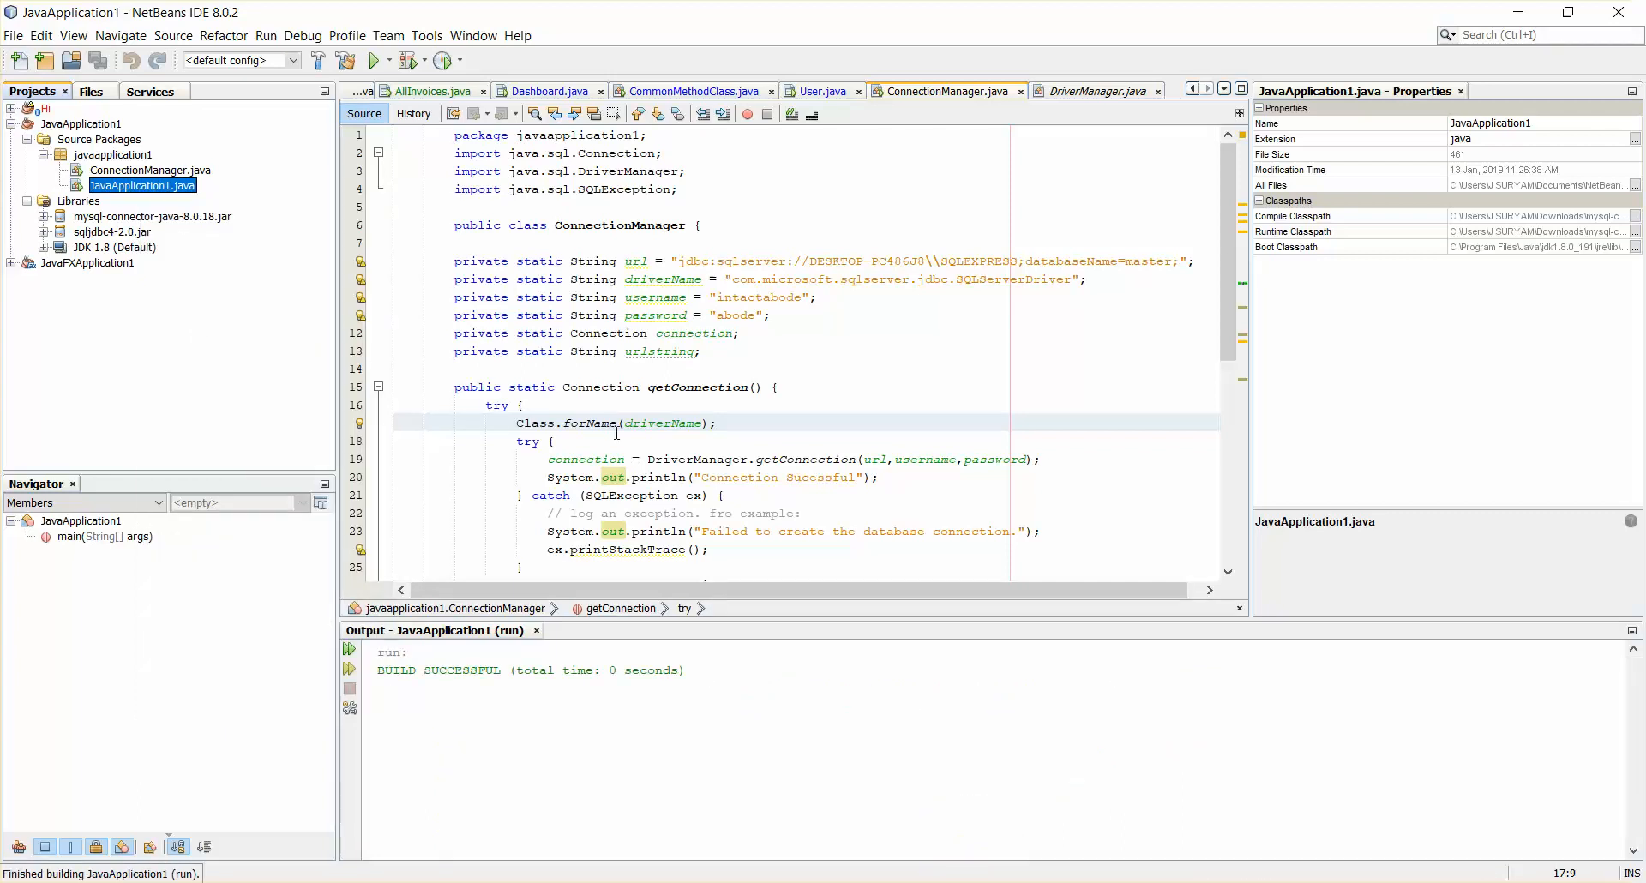
{"action": "left_click", "coordinate": [151, 170]}
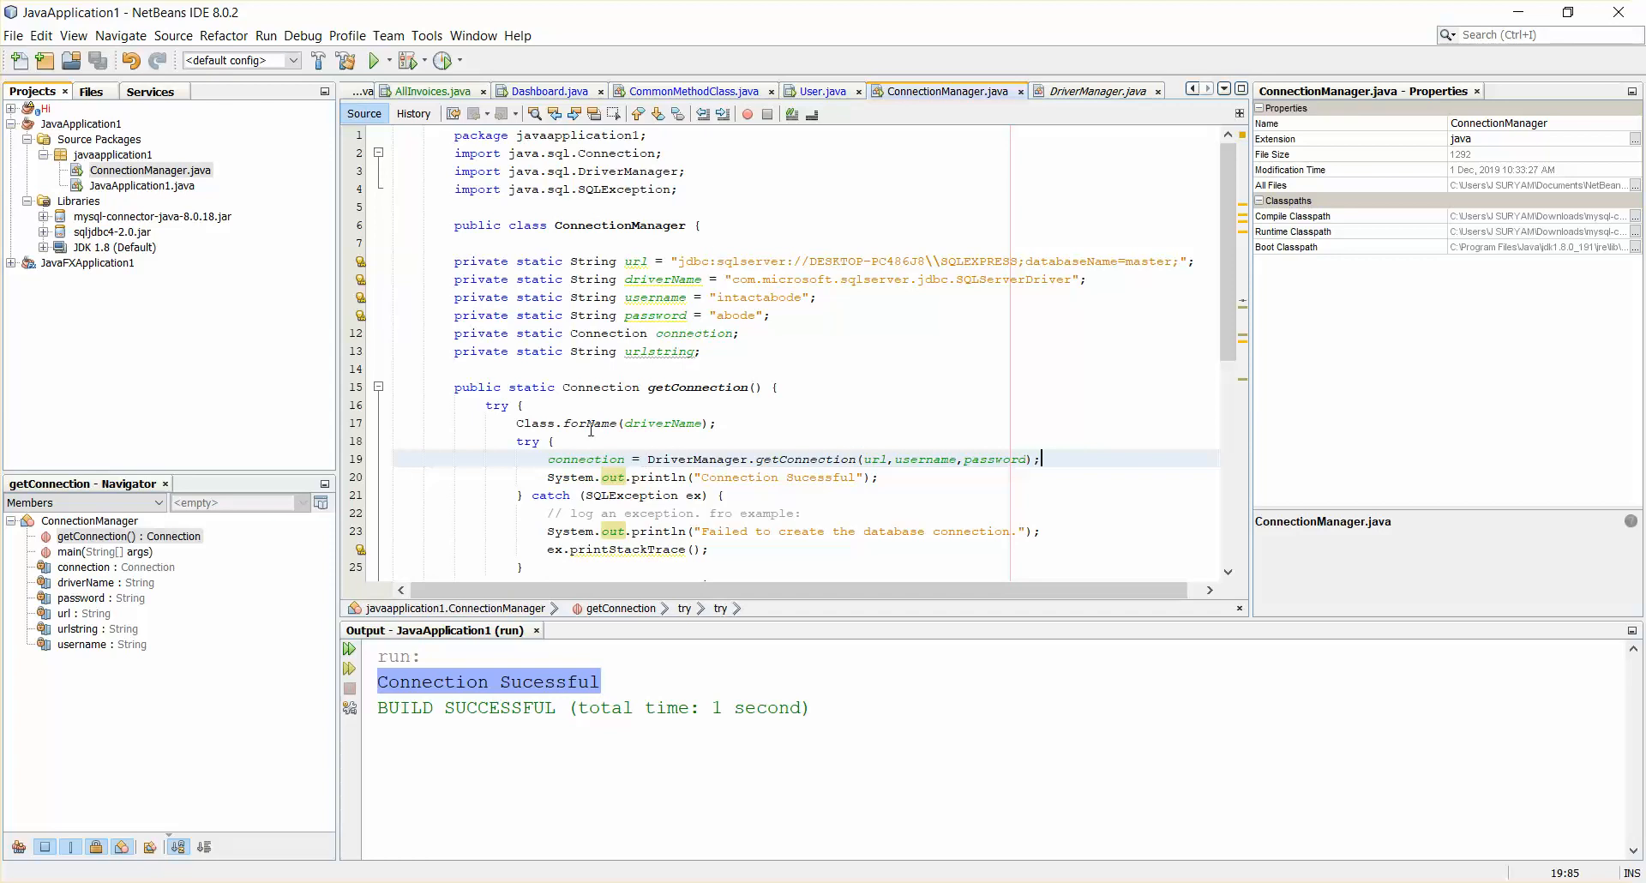
{"action": "mouse_move", "coordinate": [974, 316]}
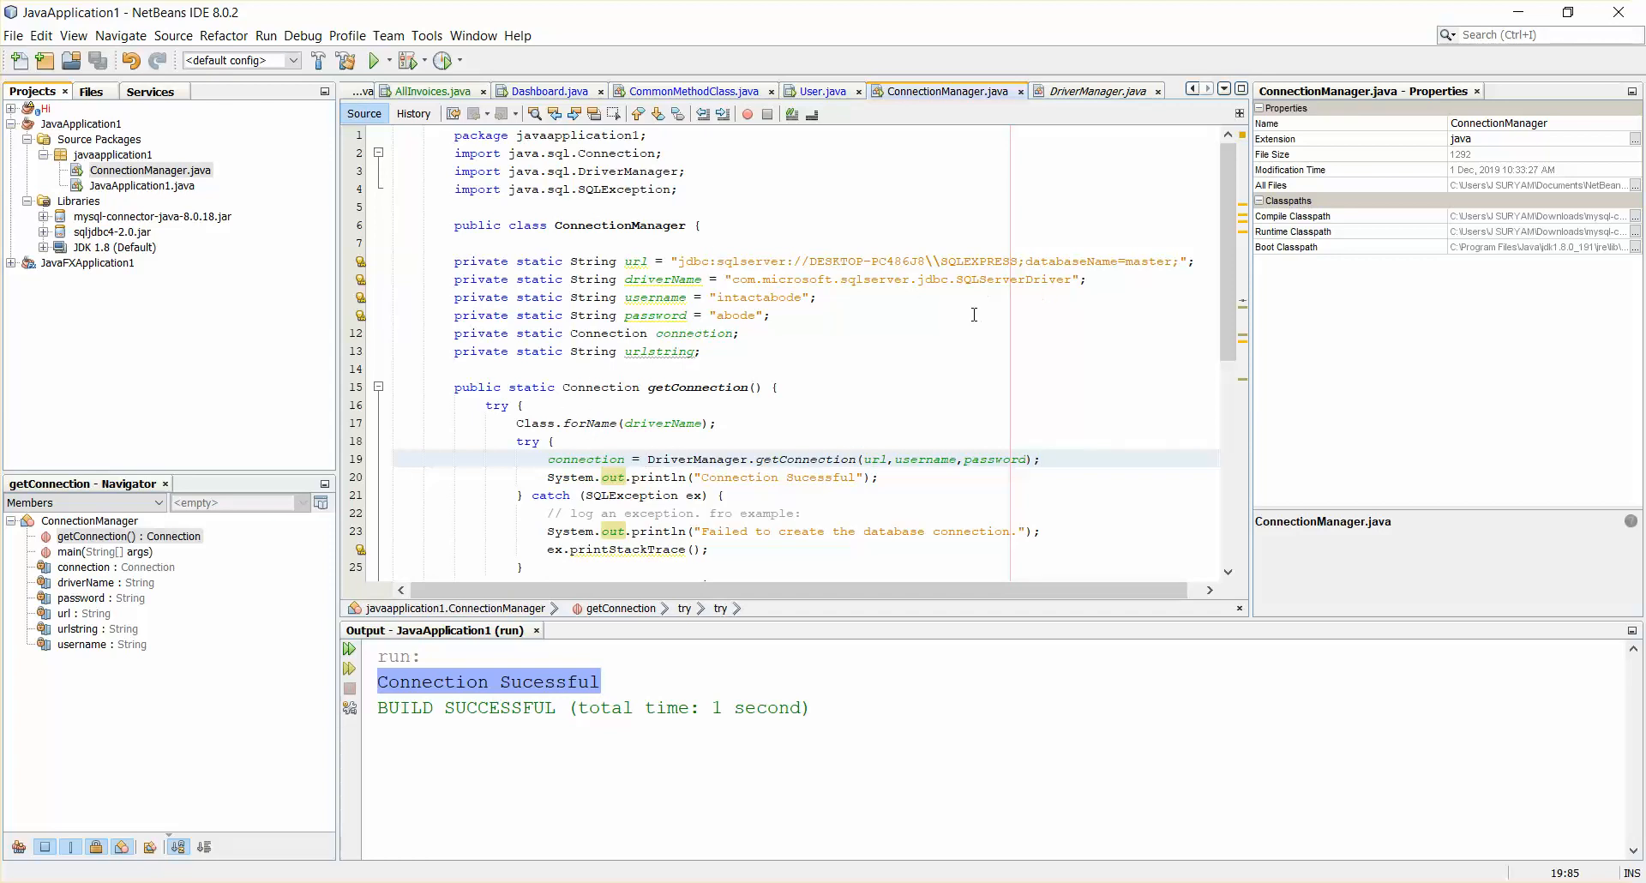